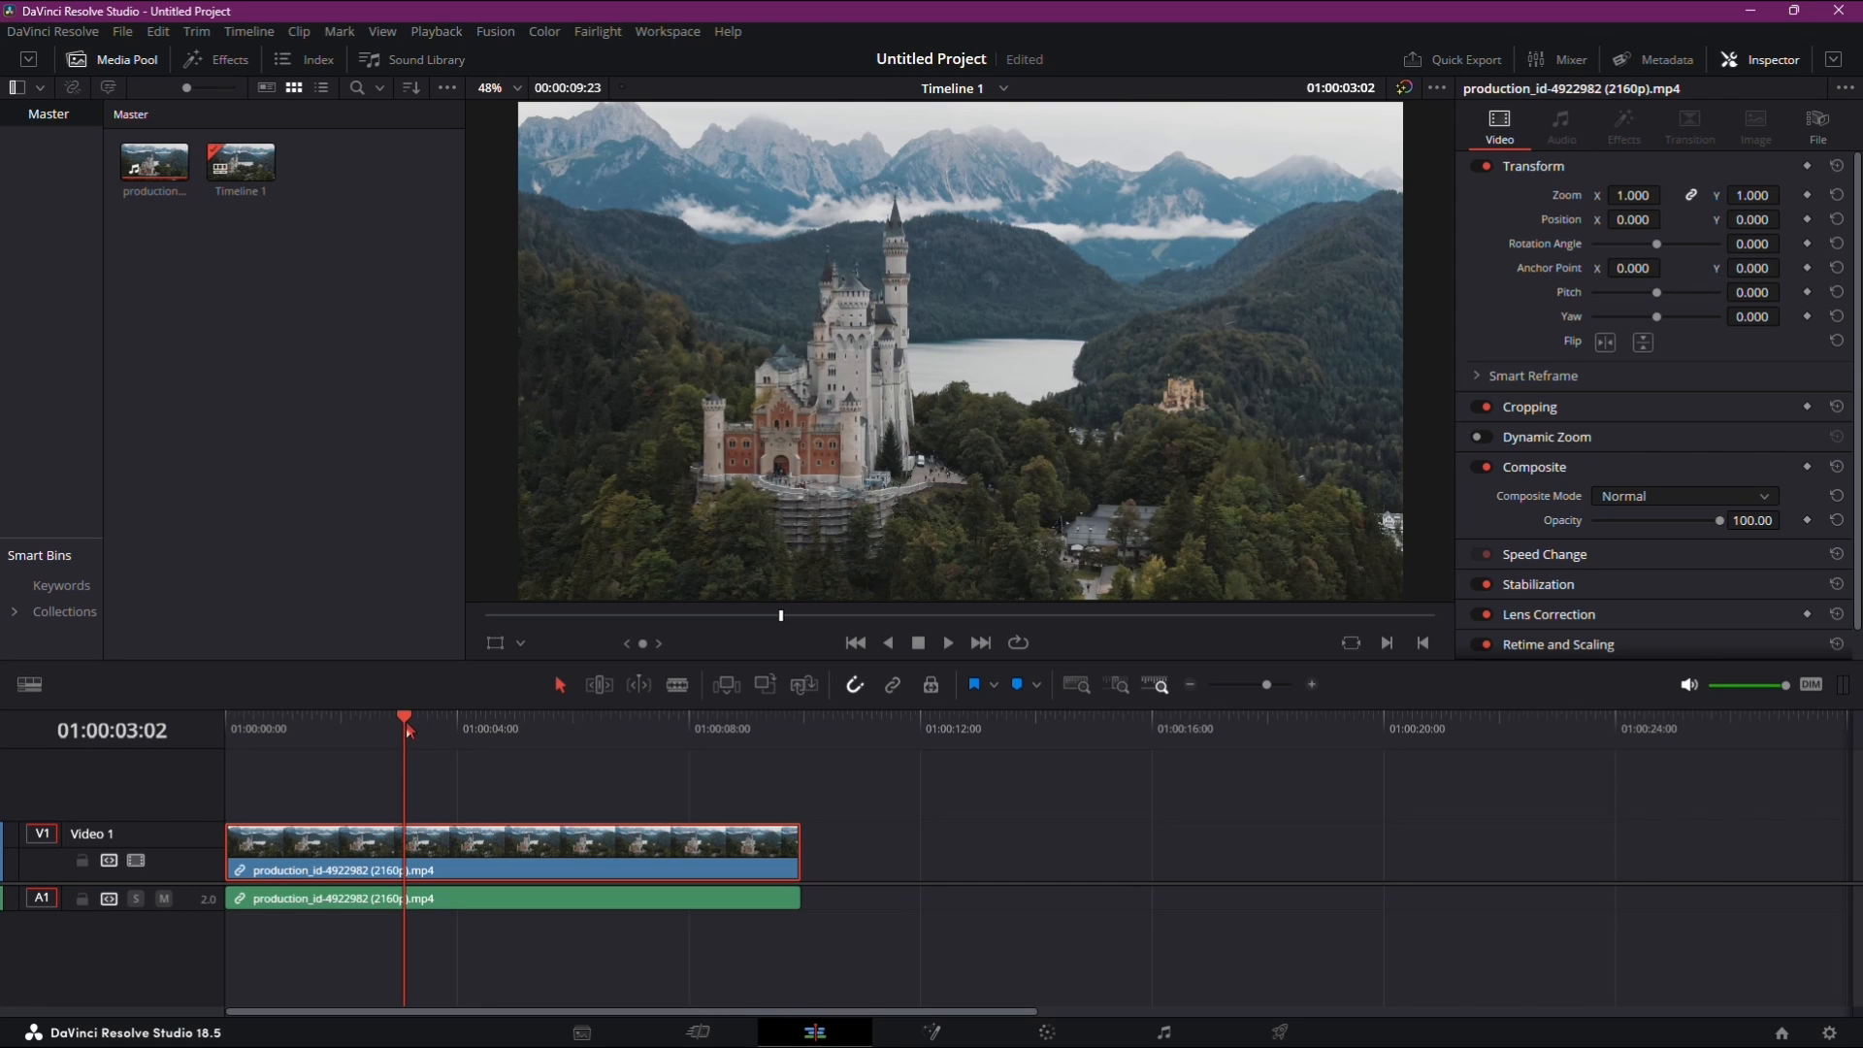
mouse_move(833, 948)
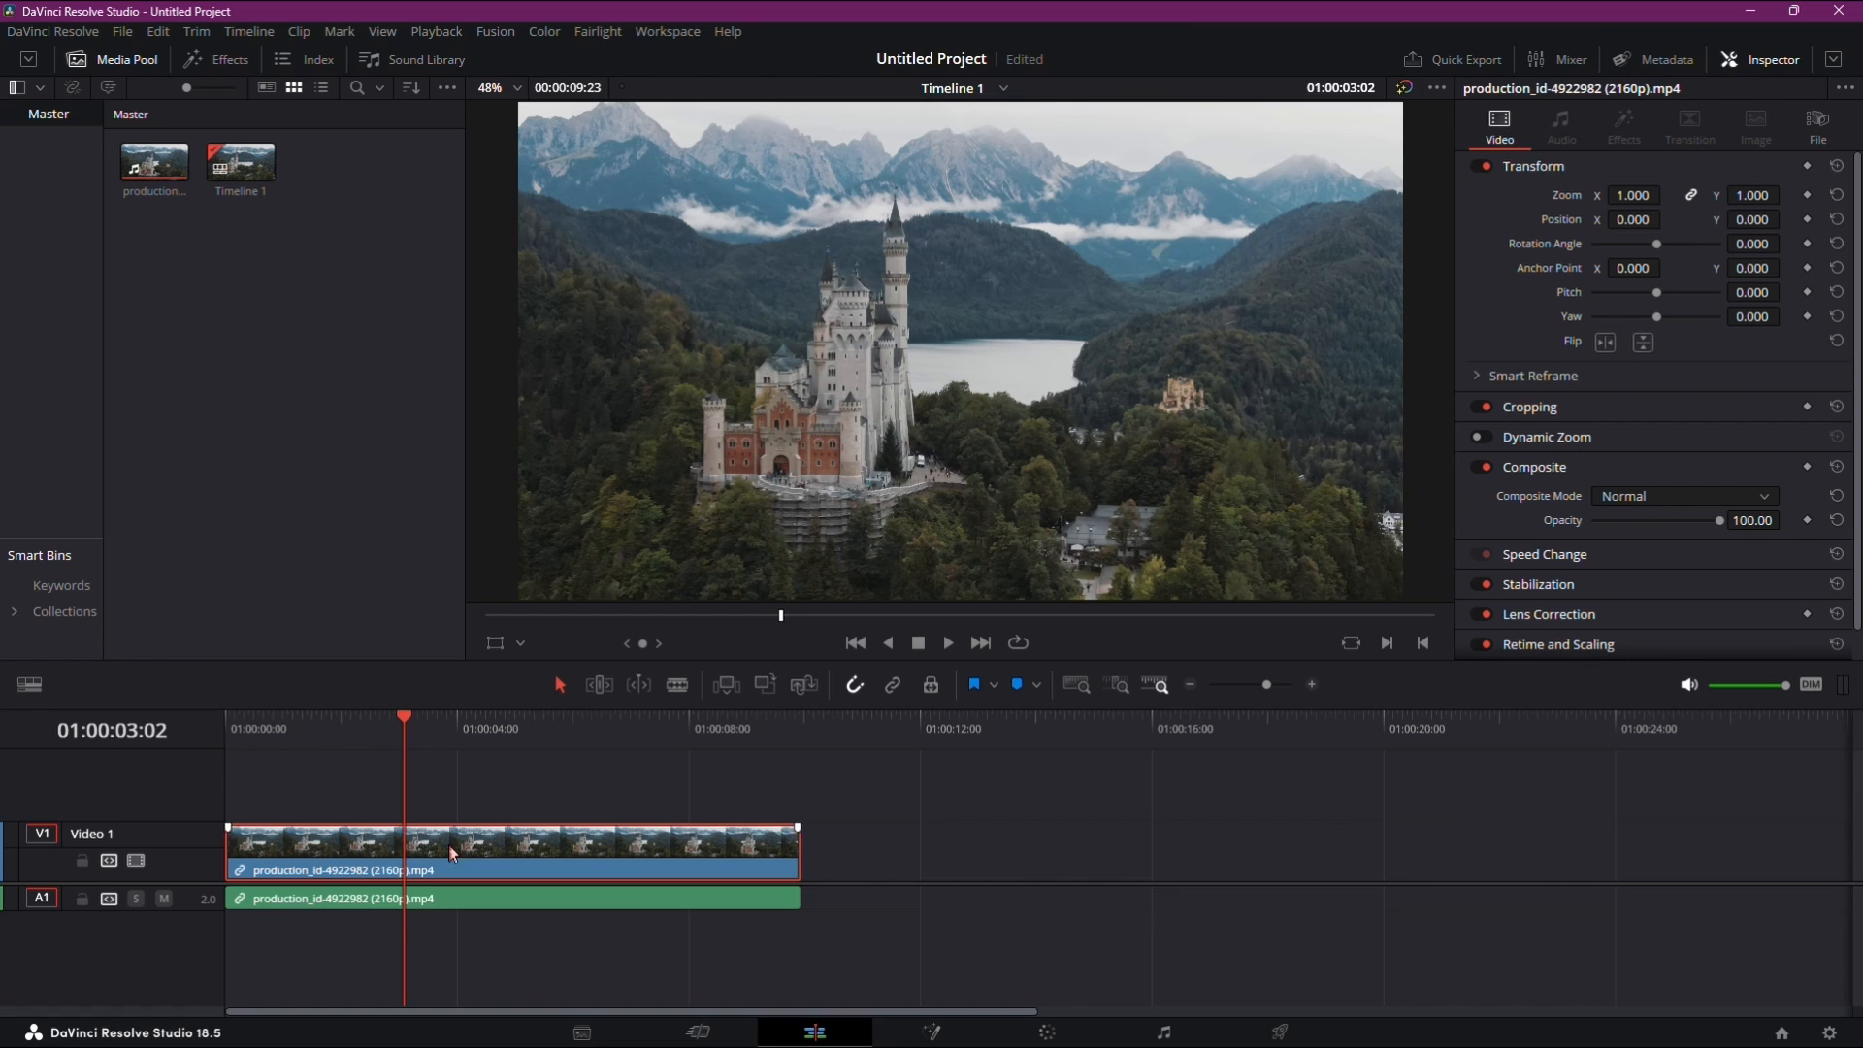
mouse_move(225, 255)
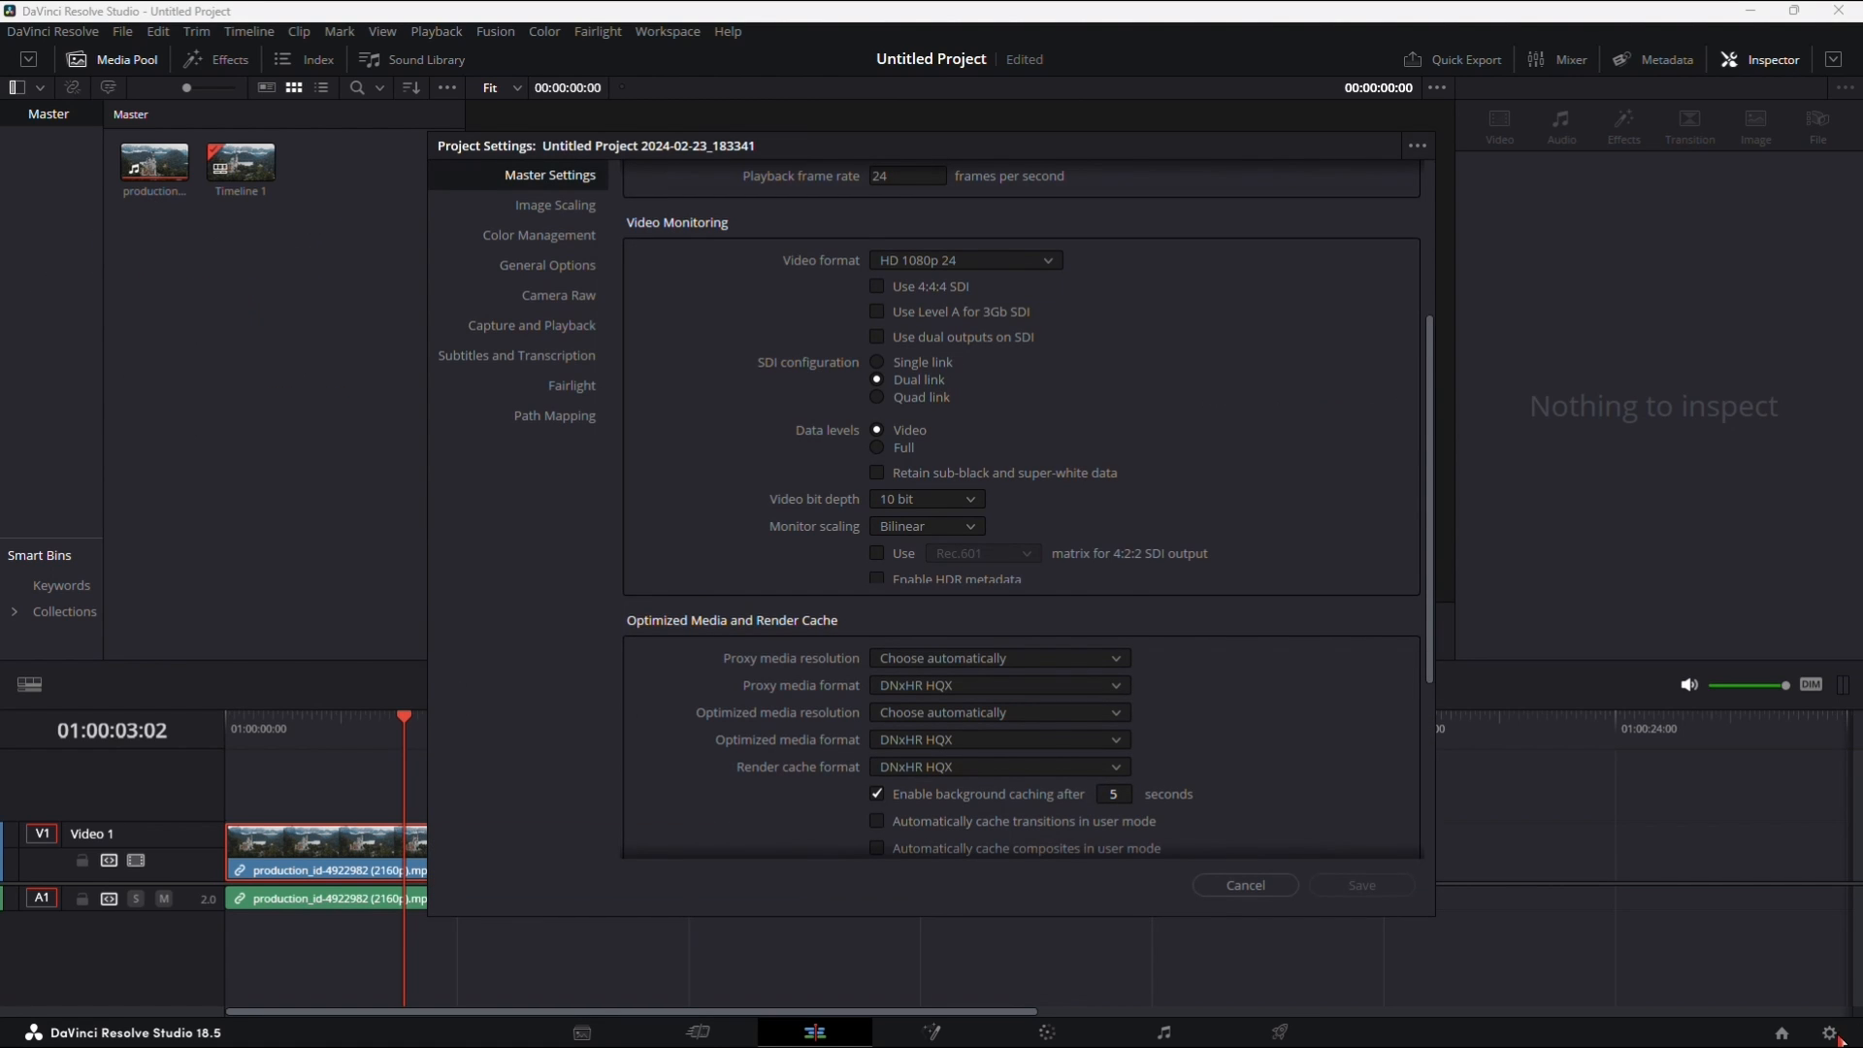
- In Master Settings, keep video format HD 1080p 24 and set proxy media resolution to Quarter
scroll(down, 3)
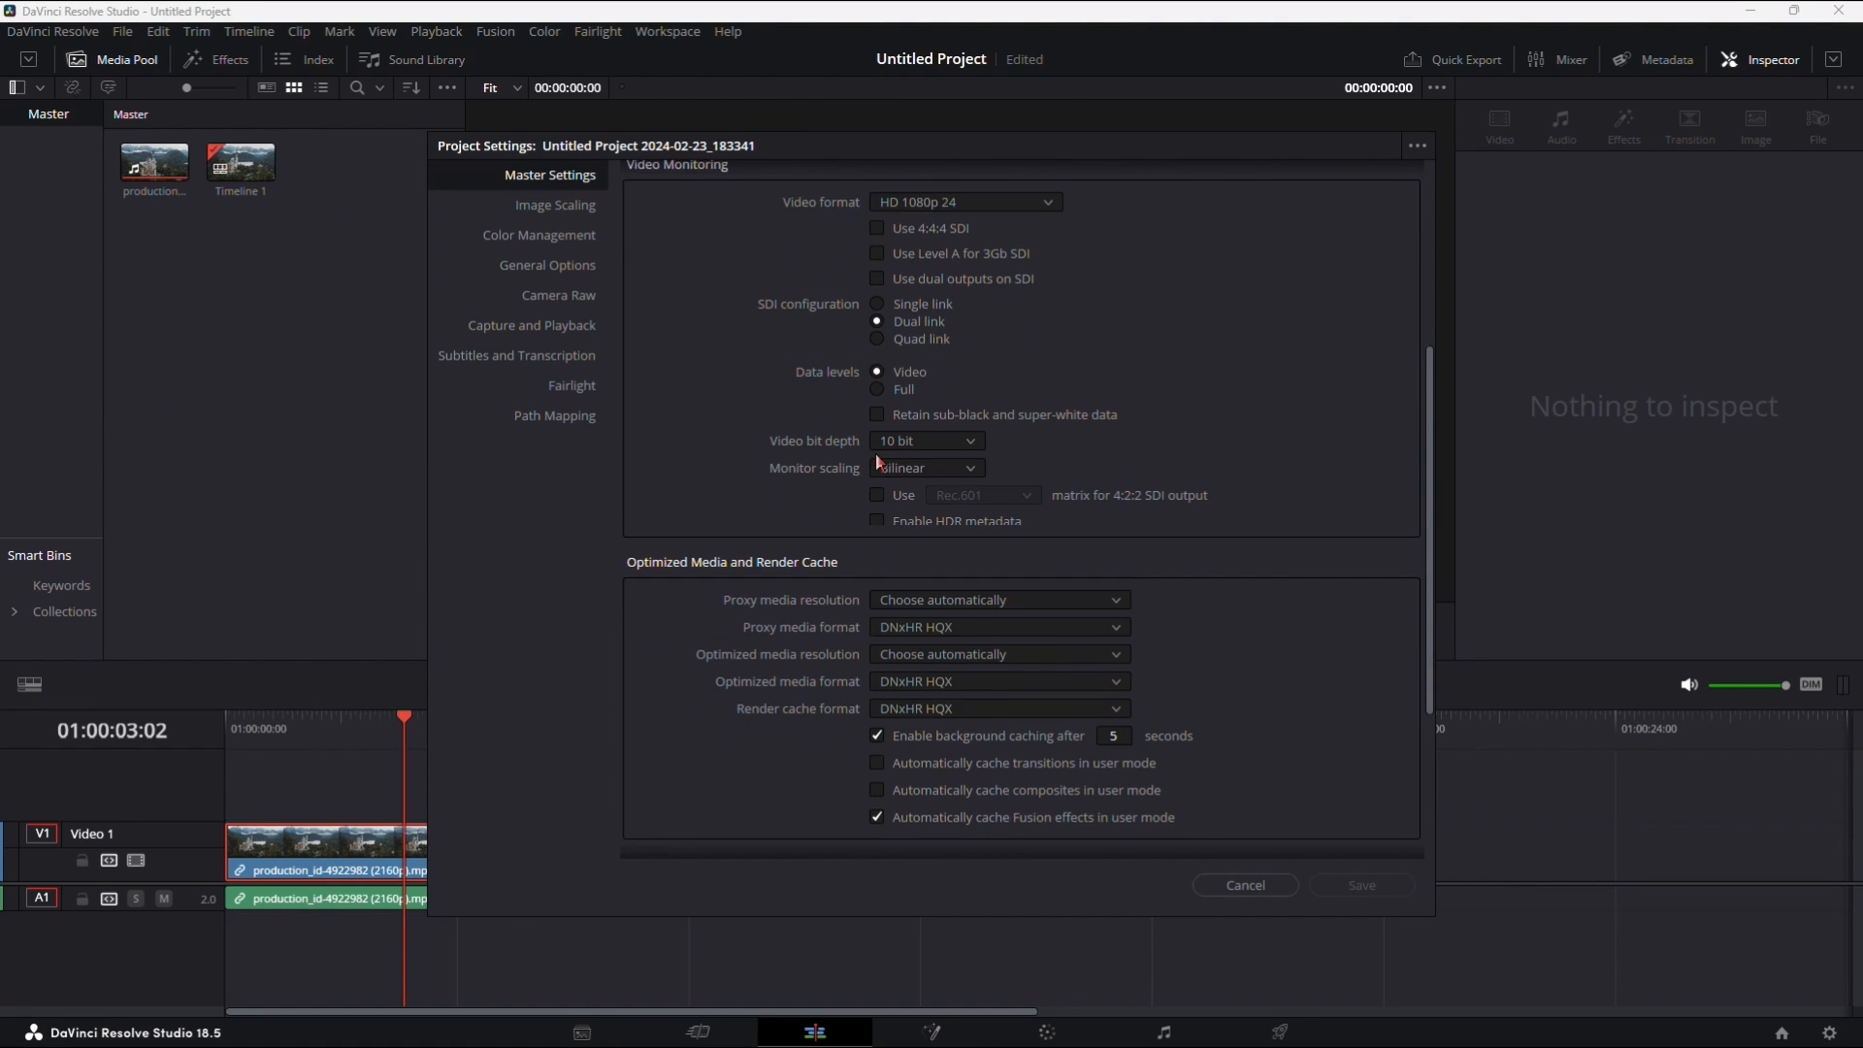
click(964, 551)
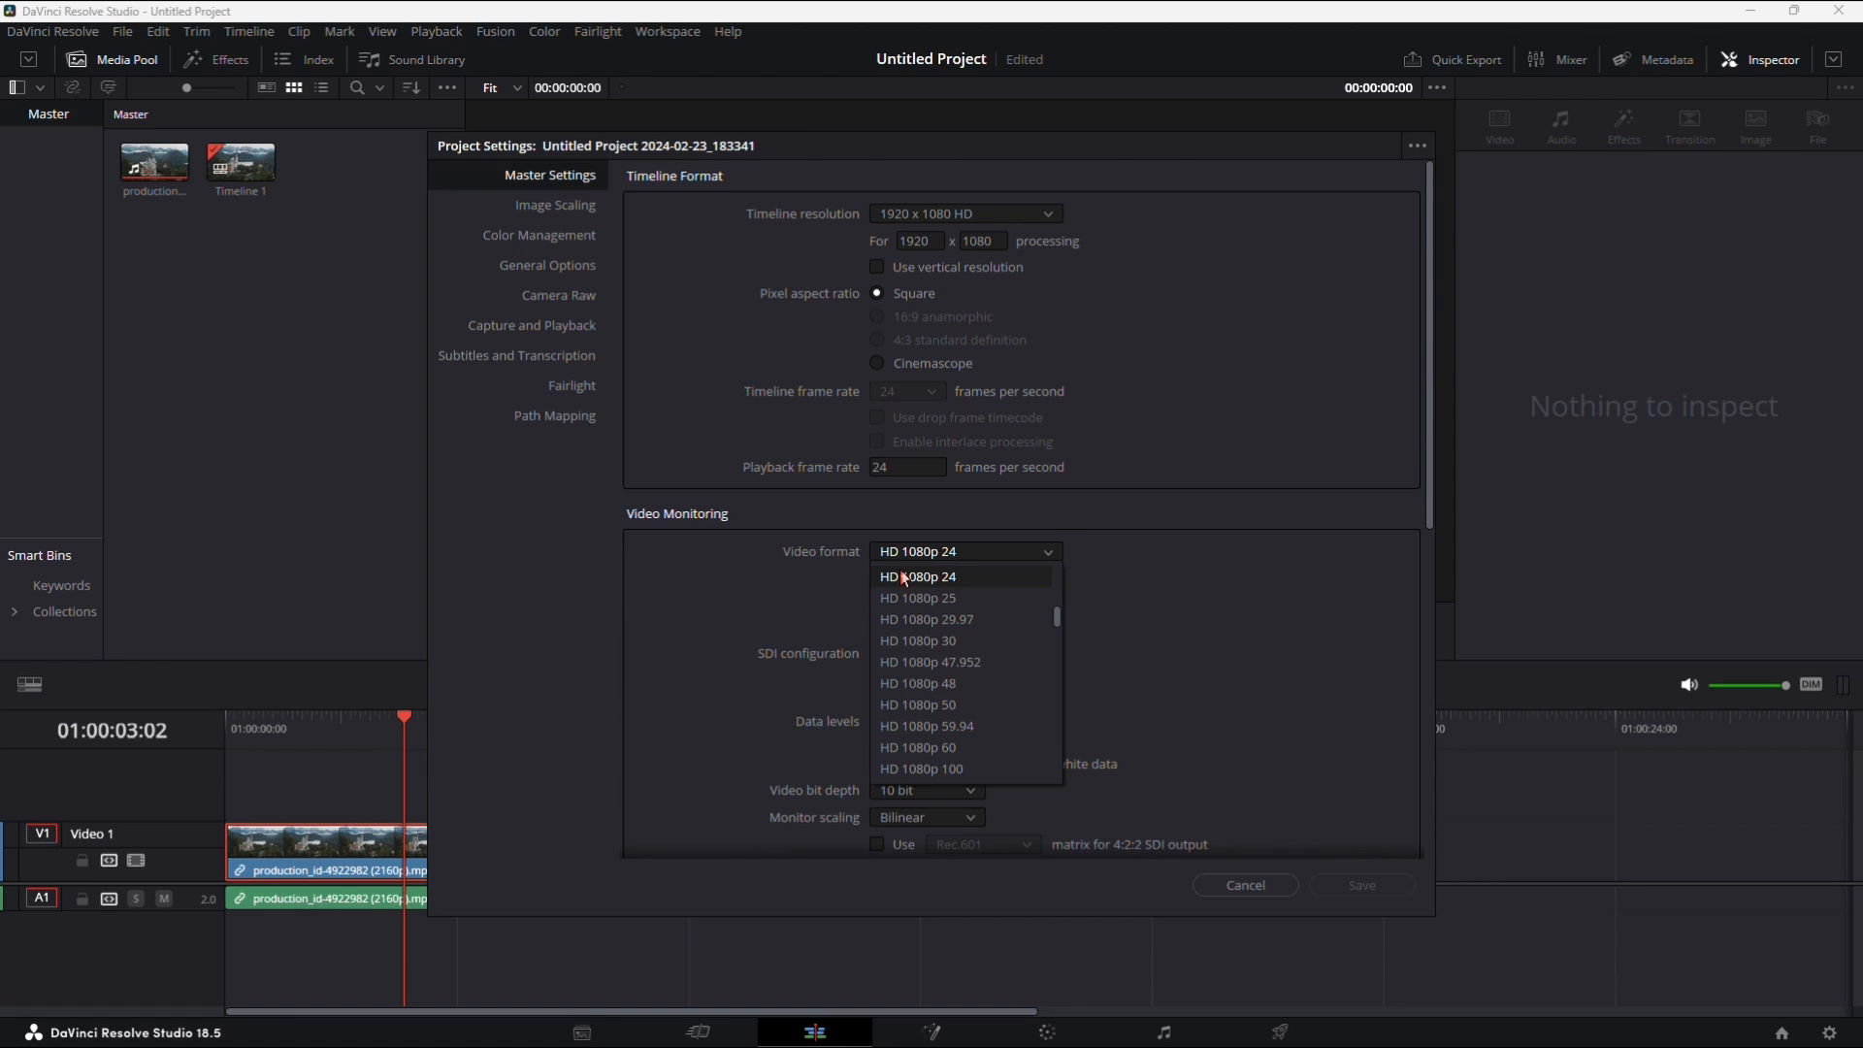
mouse_move(954, 580)
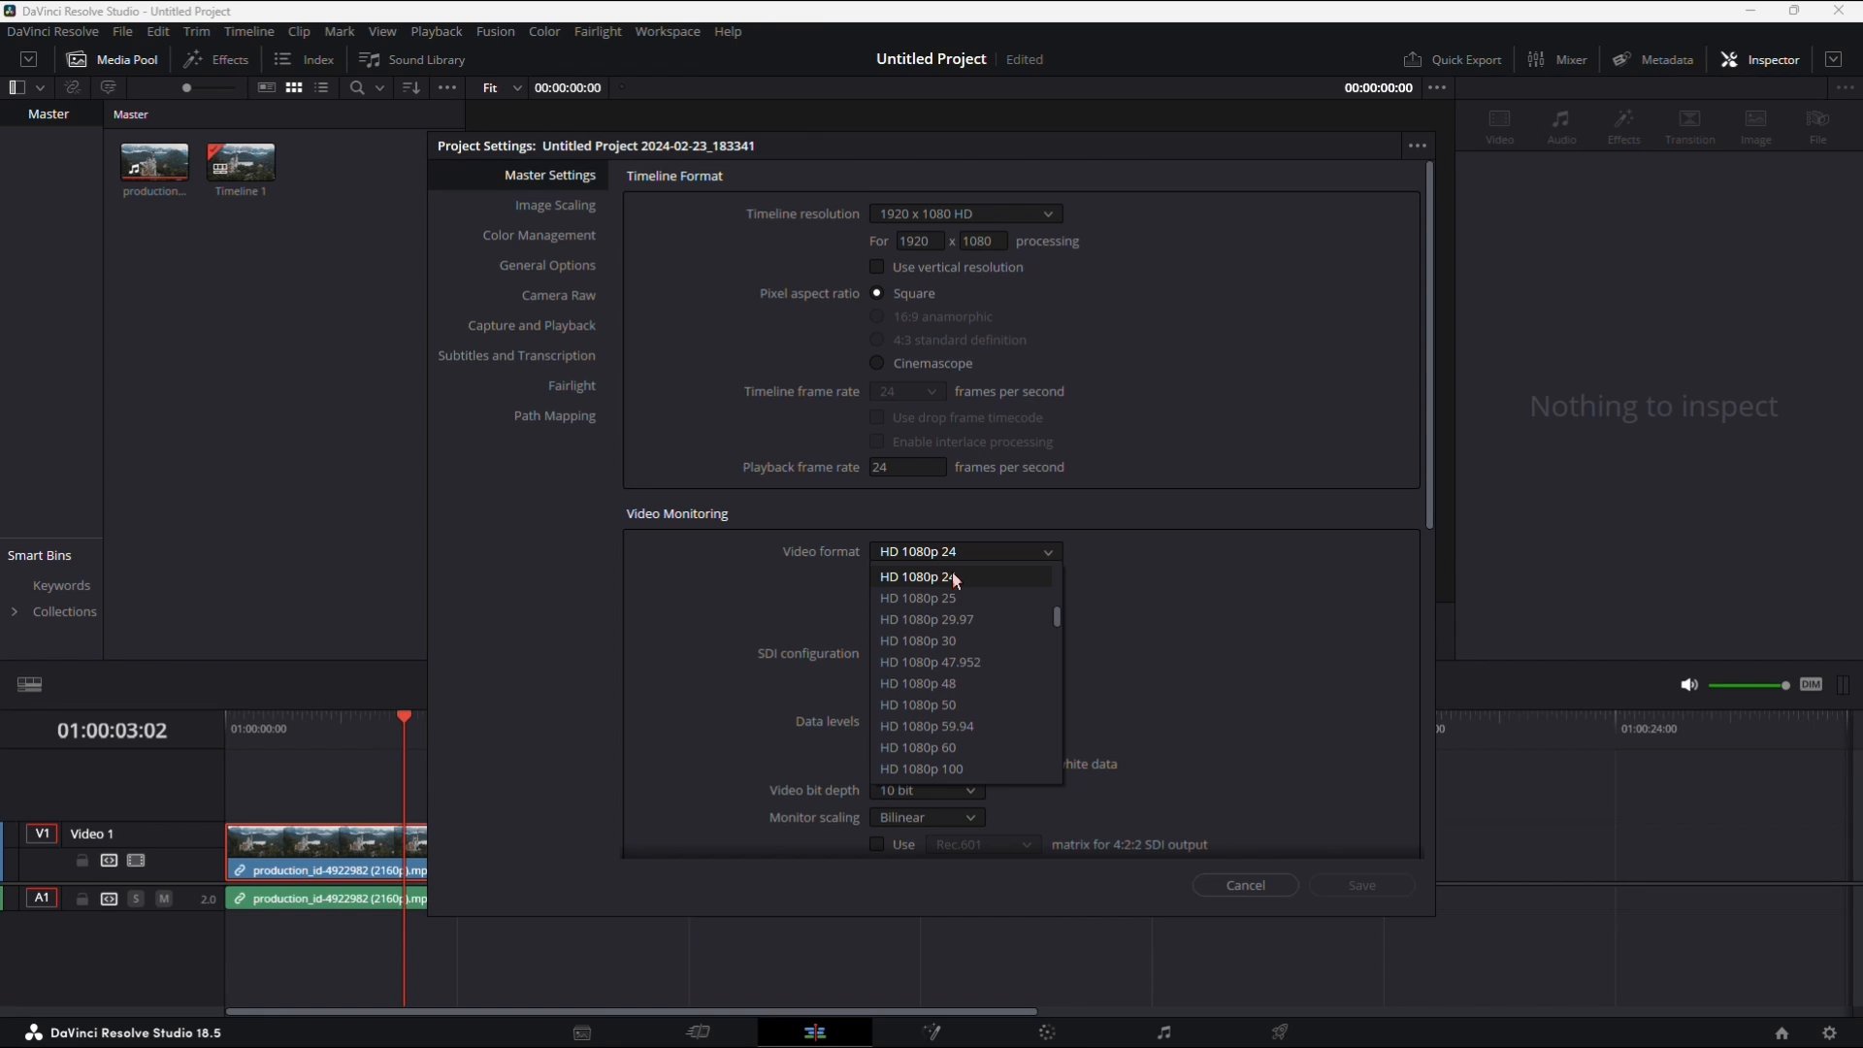
click(916, 576)
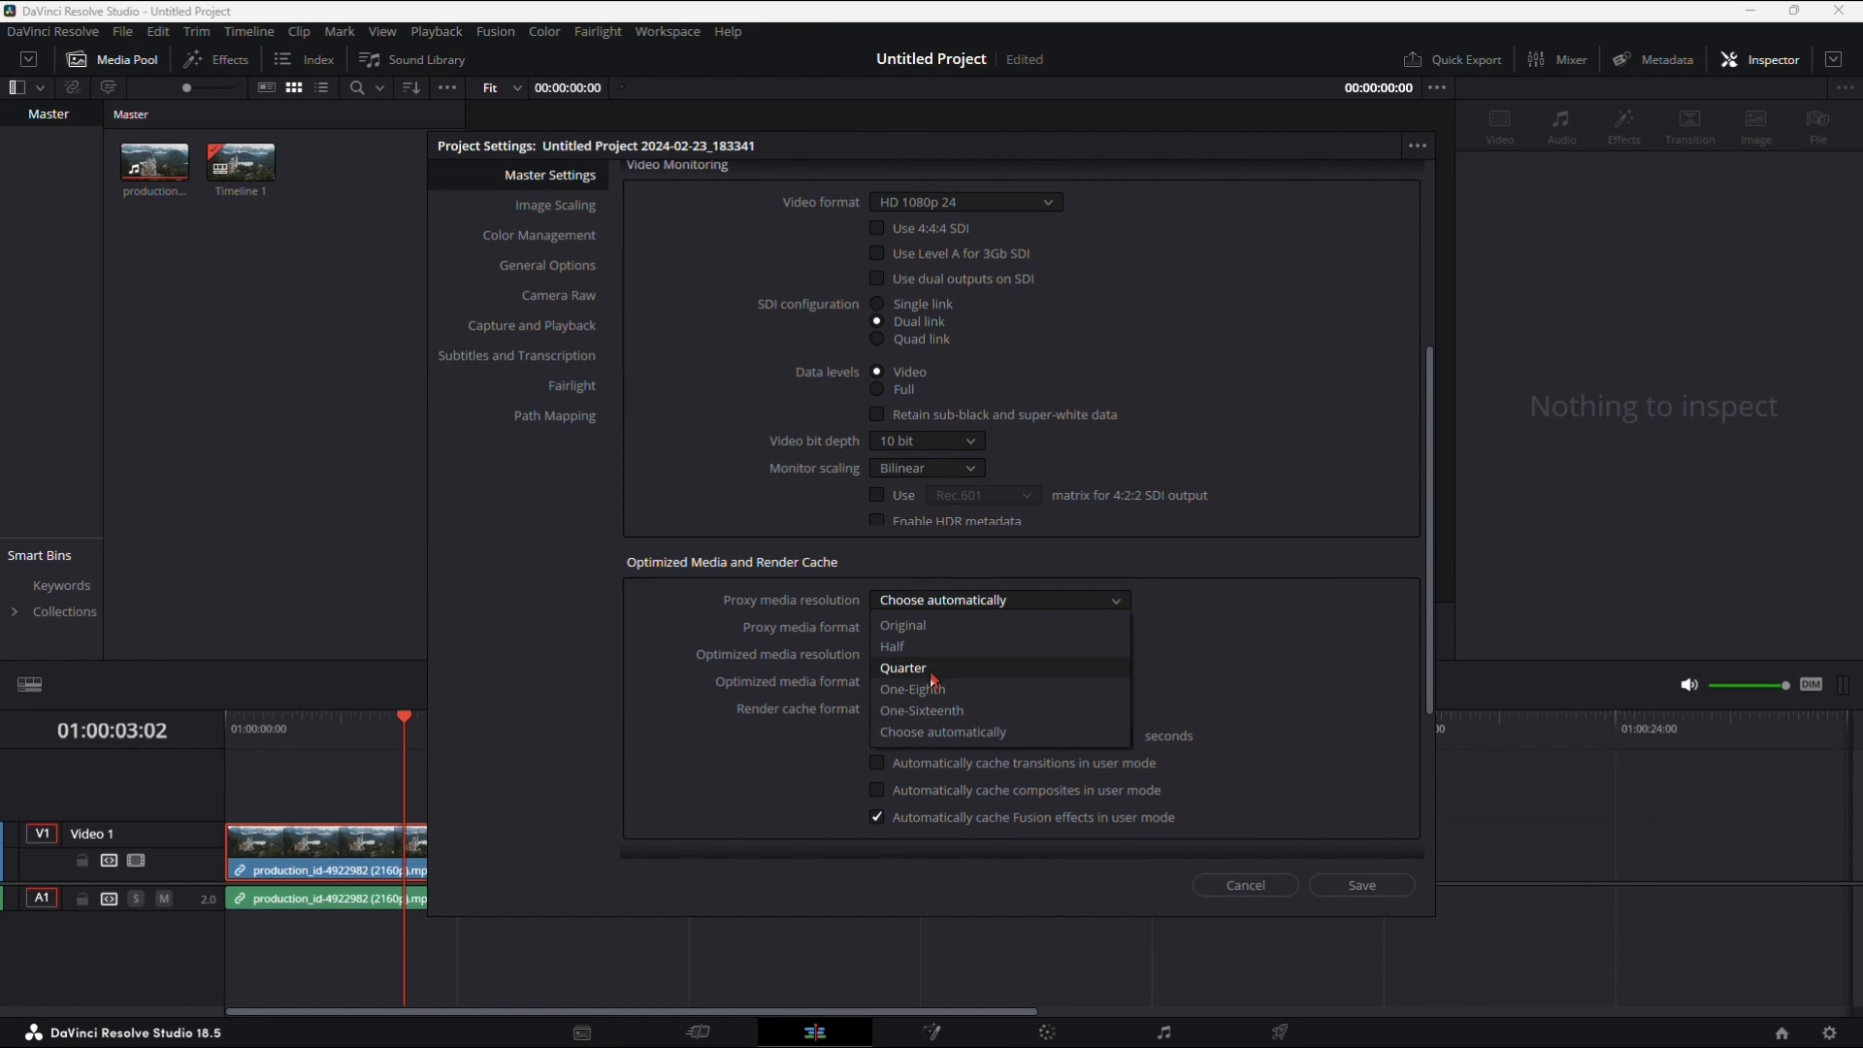
click(903, 668)
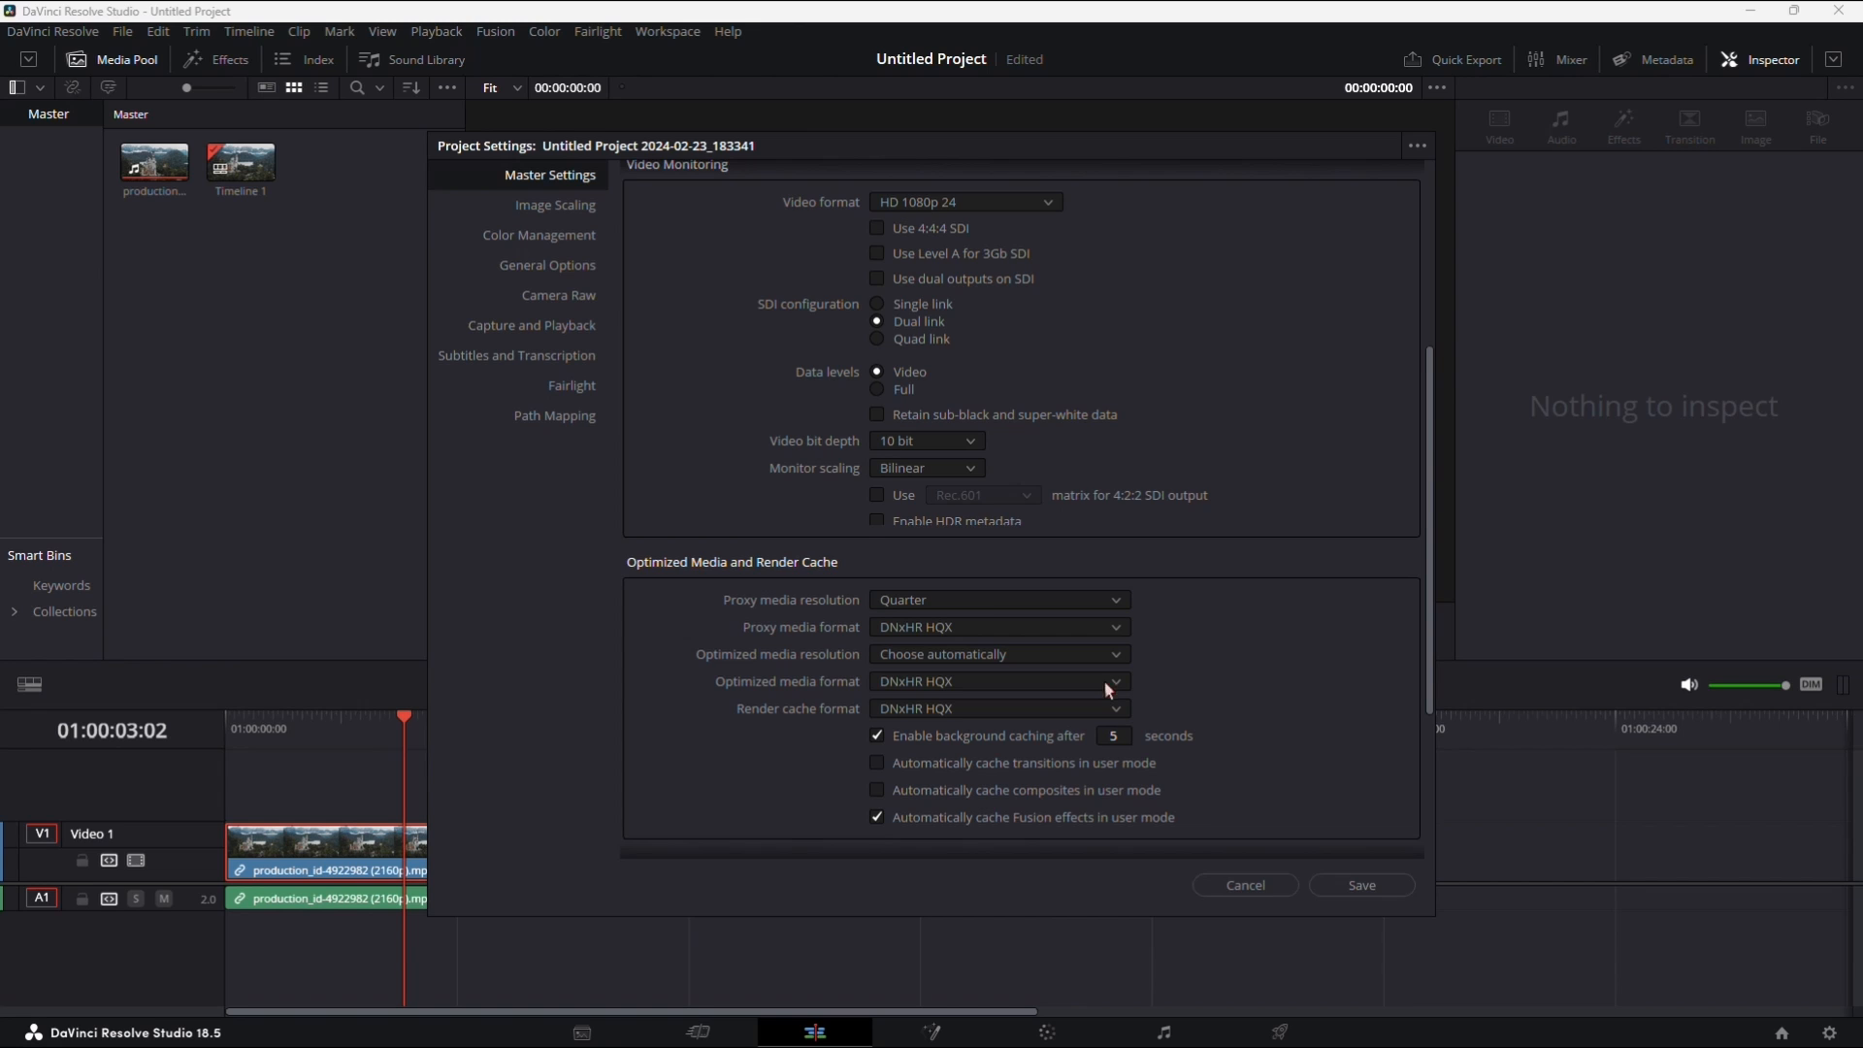
scroll(down, 3)
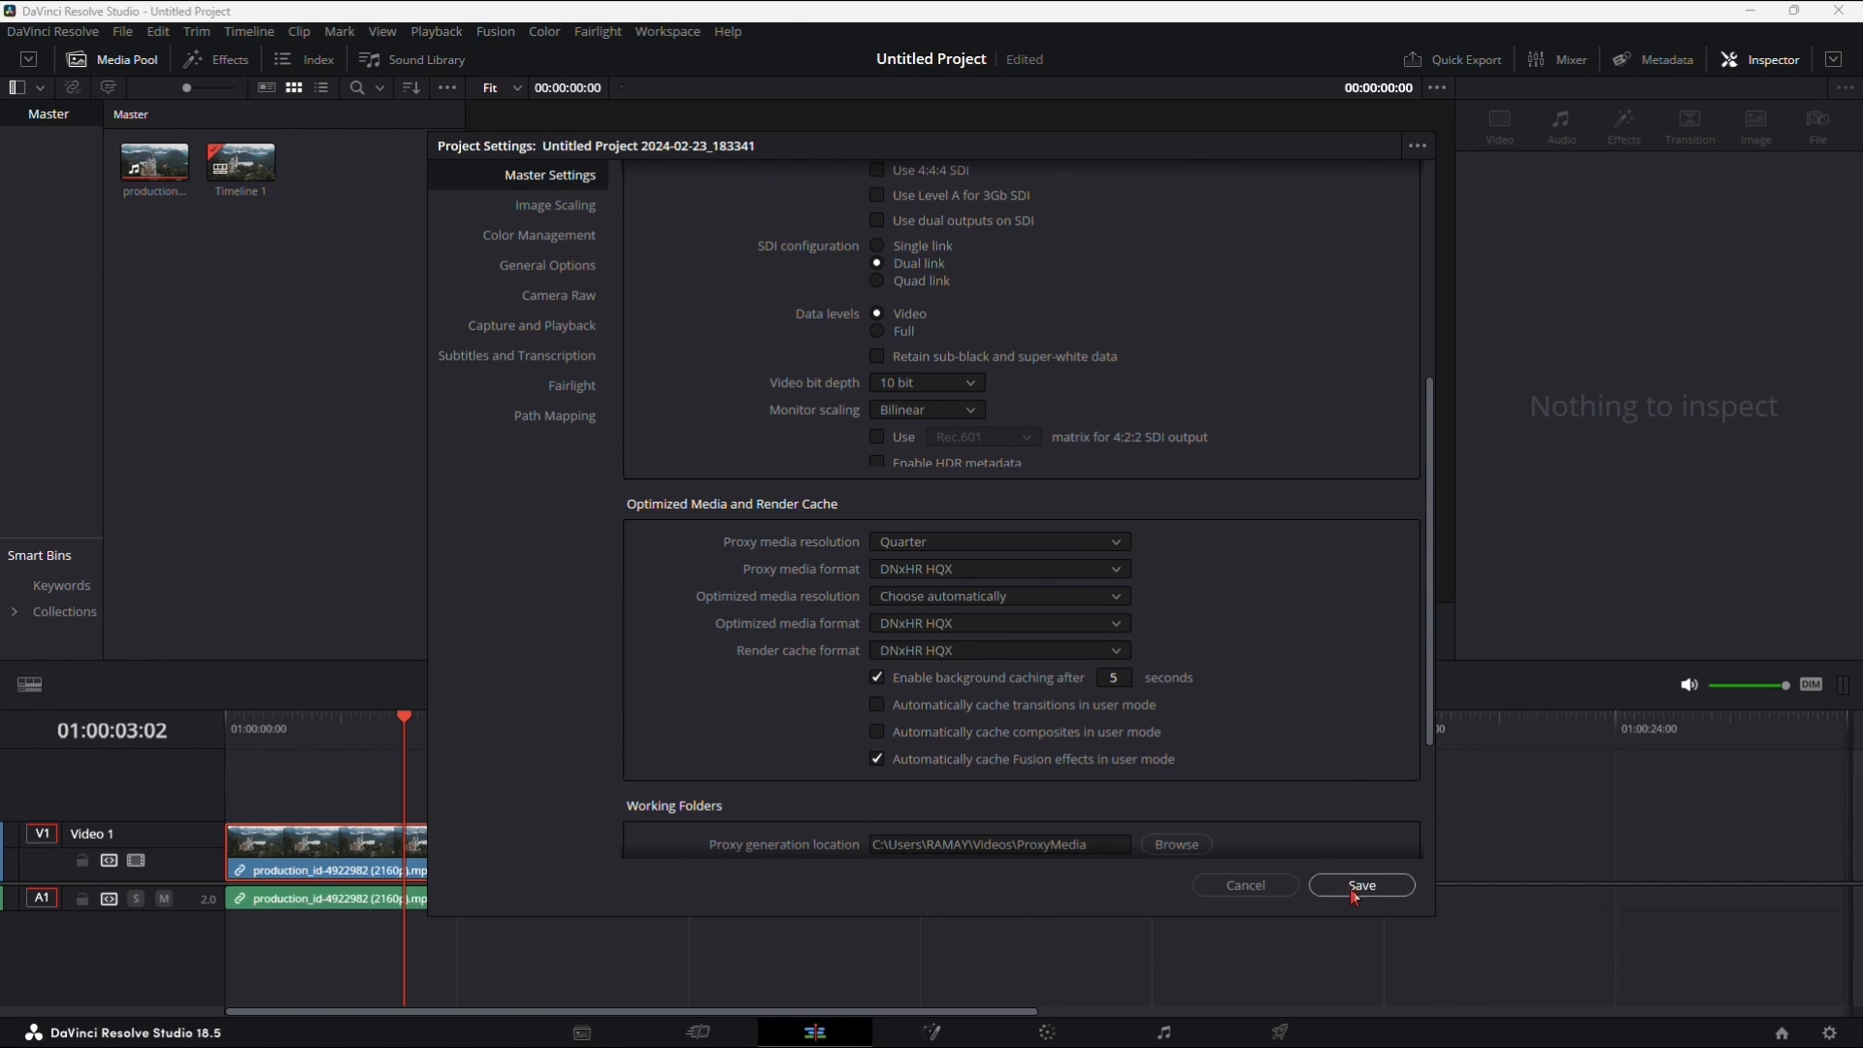
- Save the Quarter proxy settings and generate proxy media for the castle clip, browsing a proxy folder
click(1361, 885)
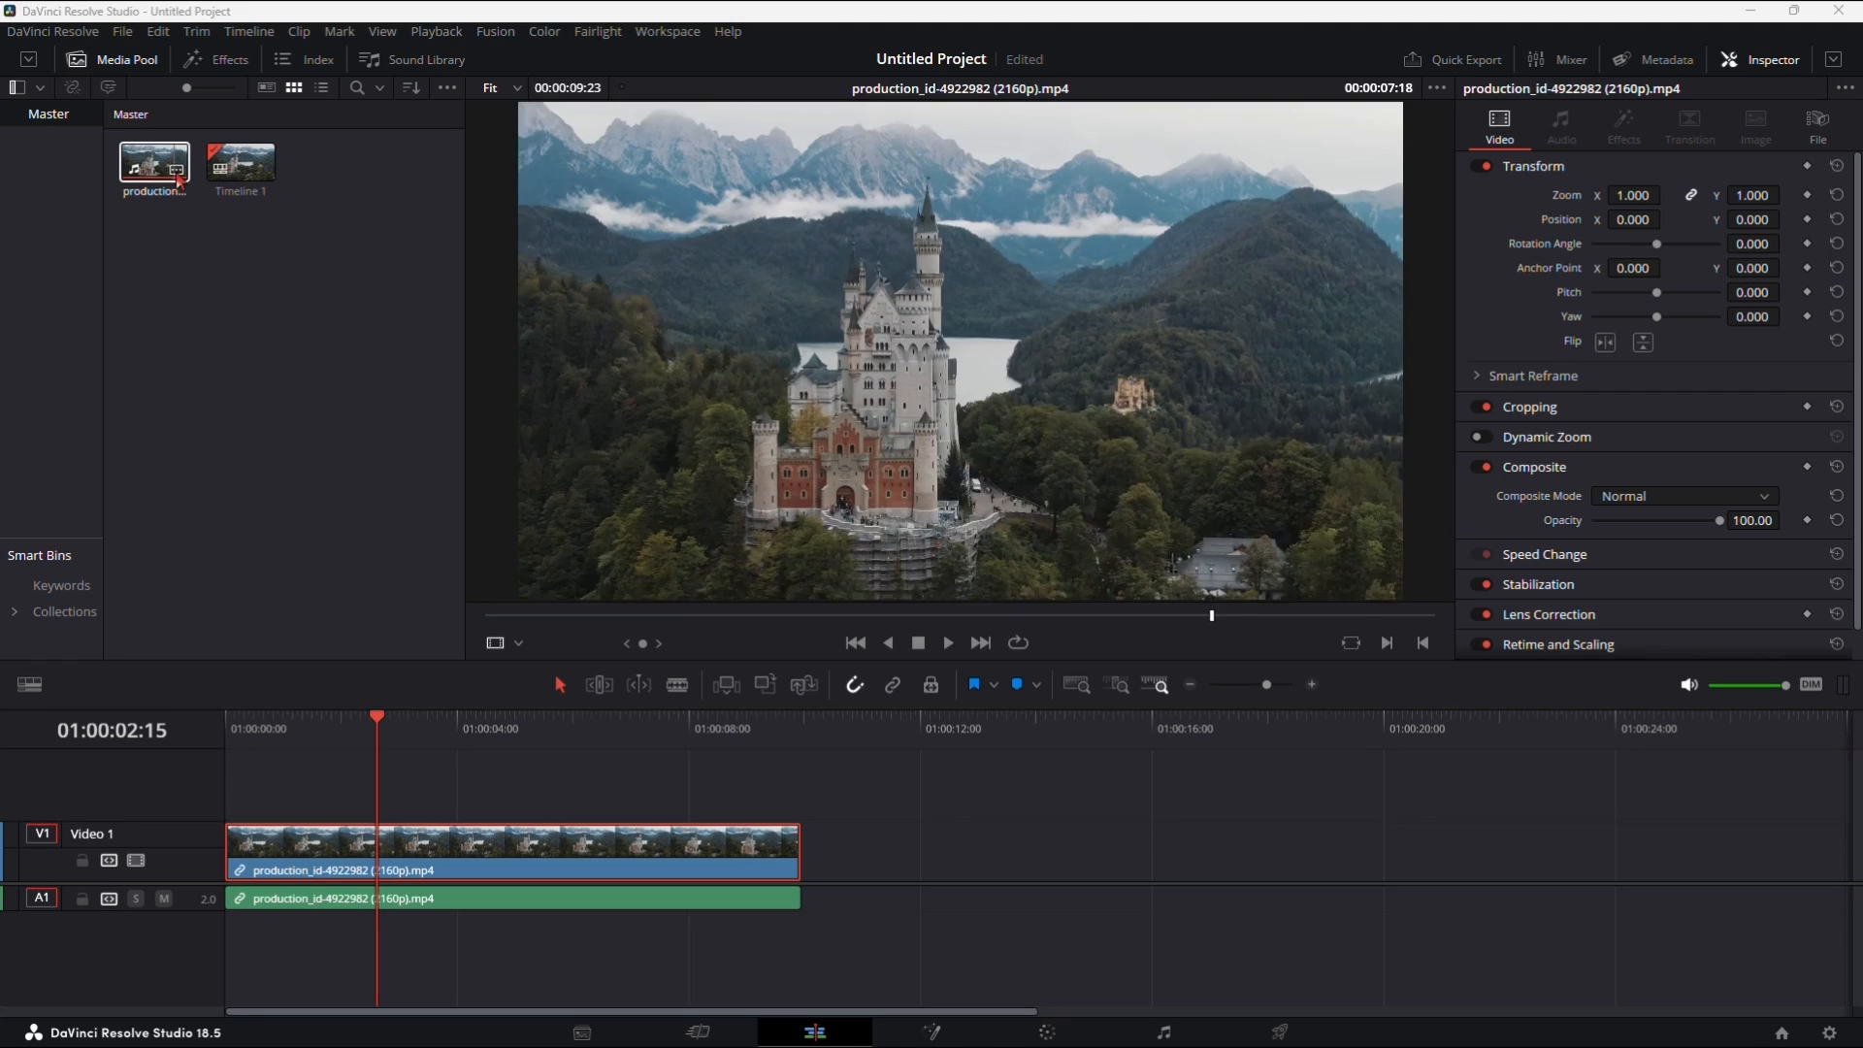
right_click(239, 161)
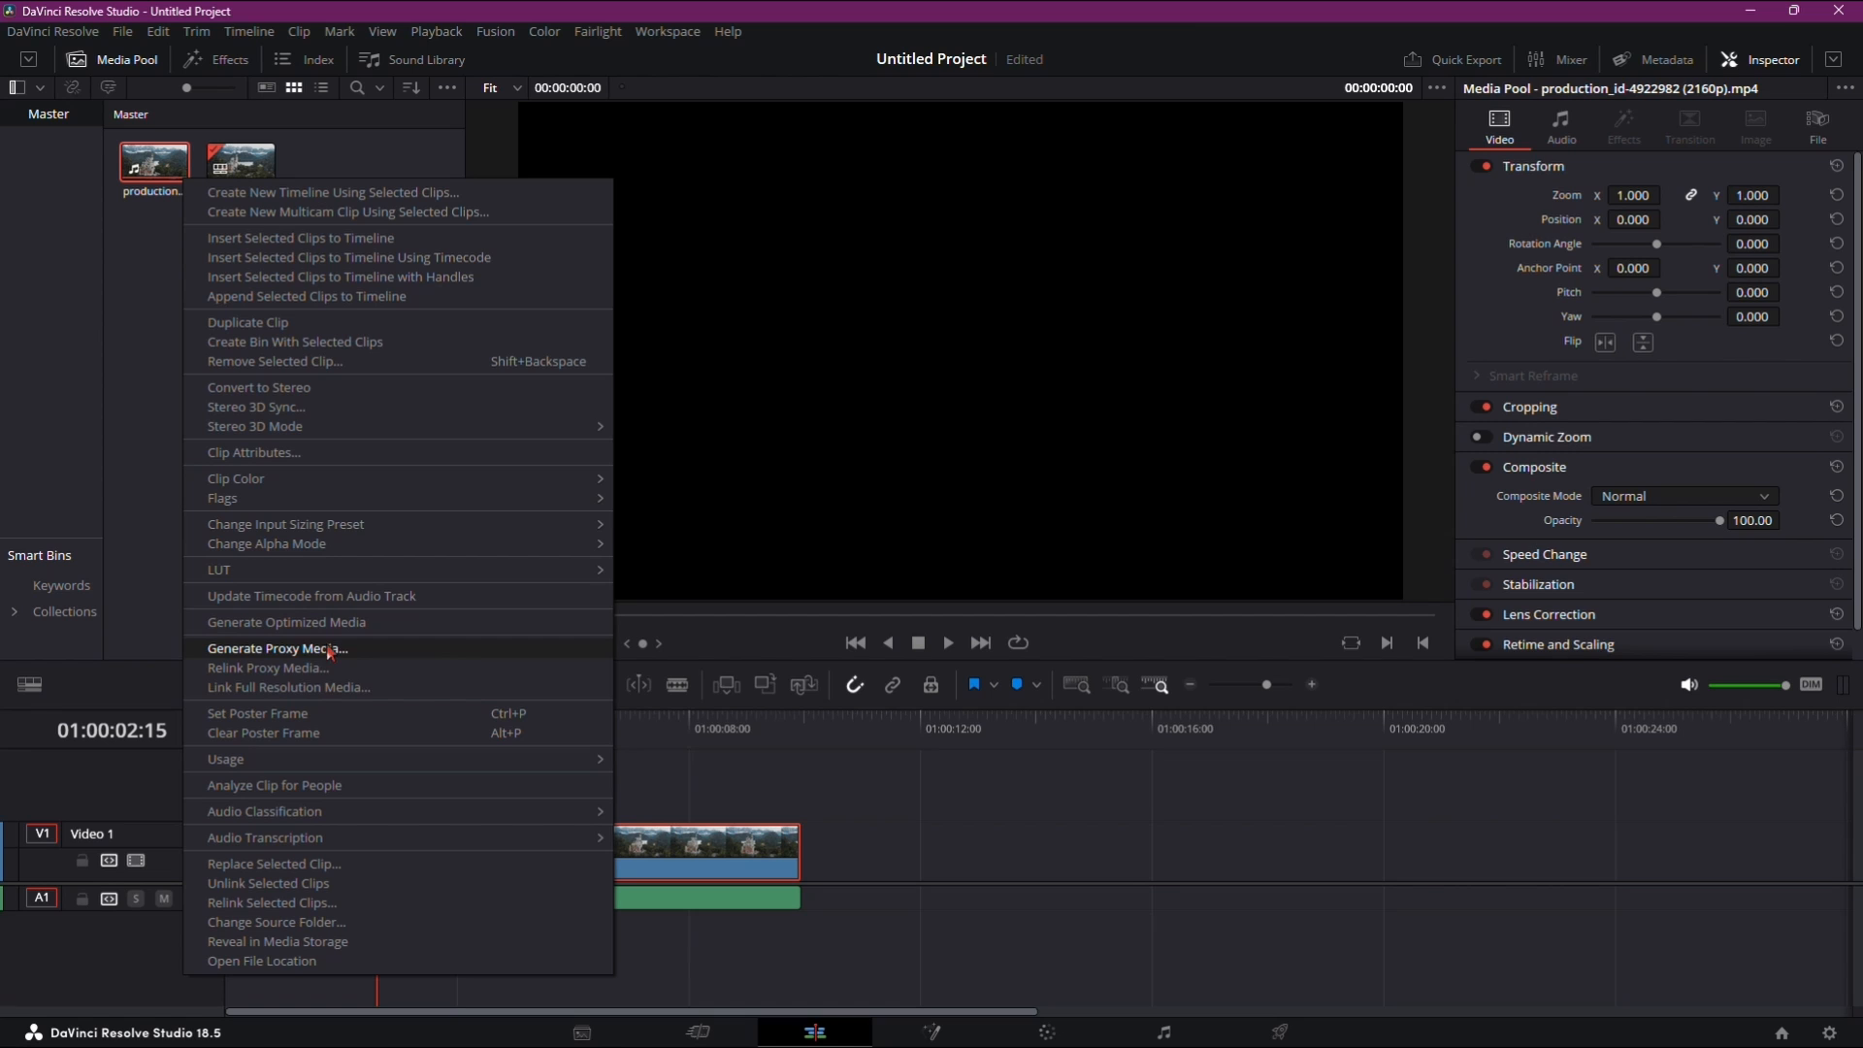
mouse_move(1276, 581)
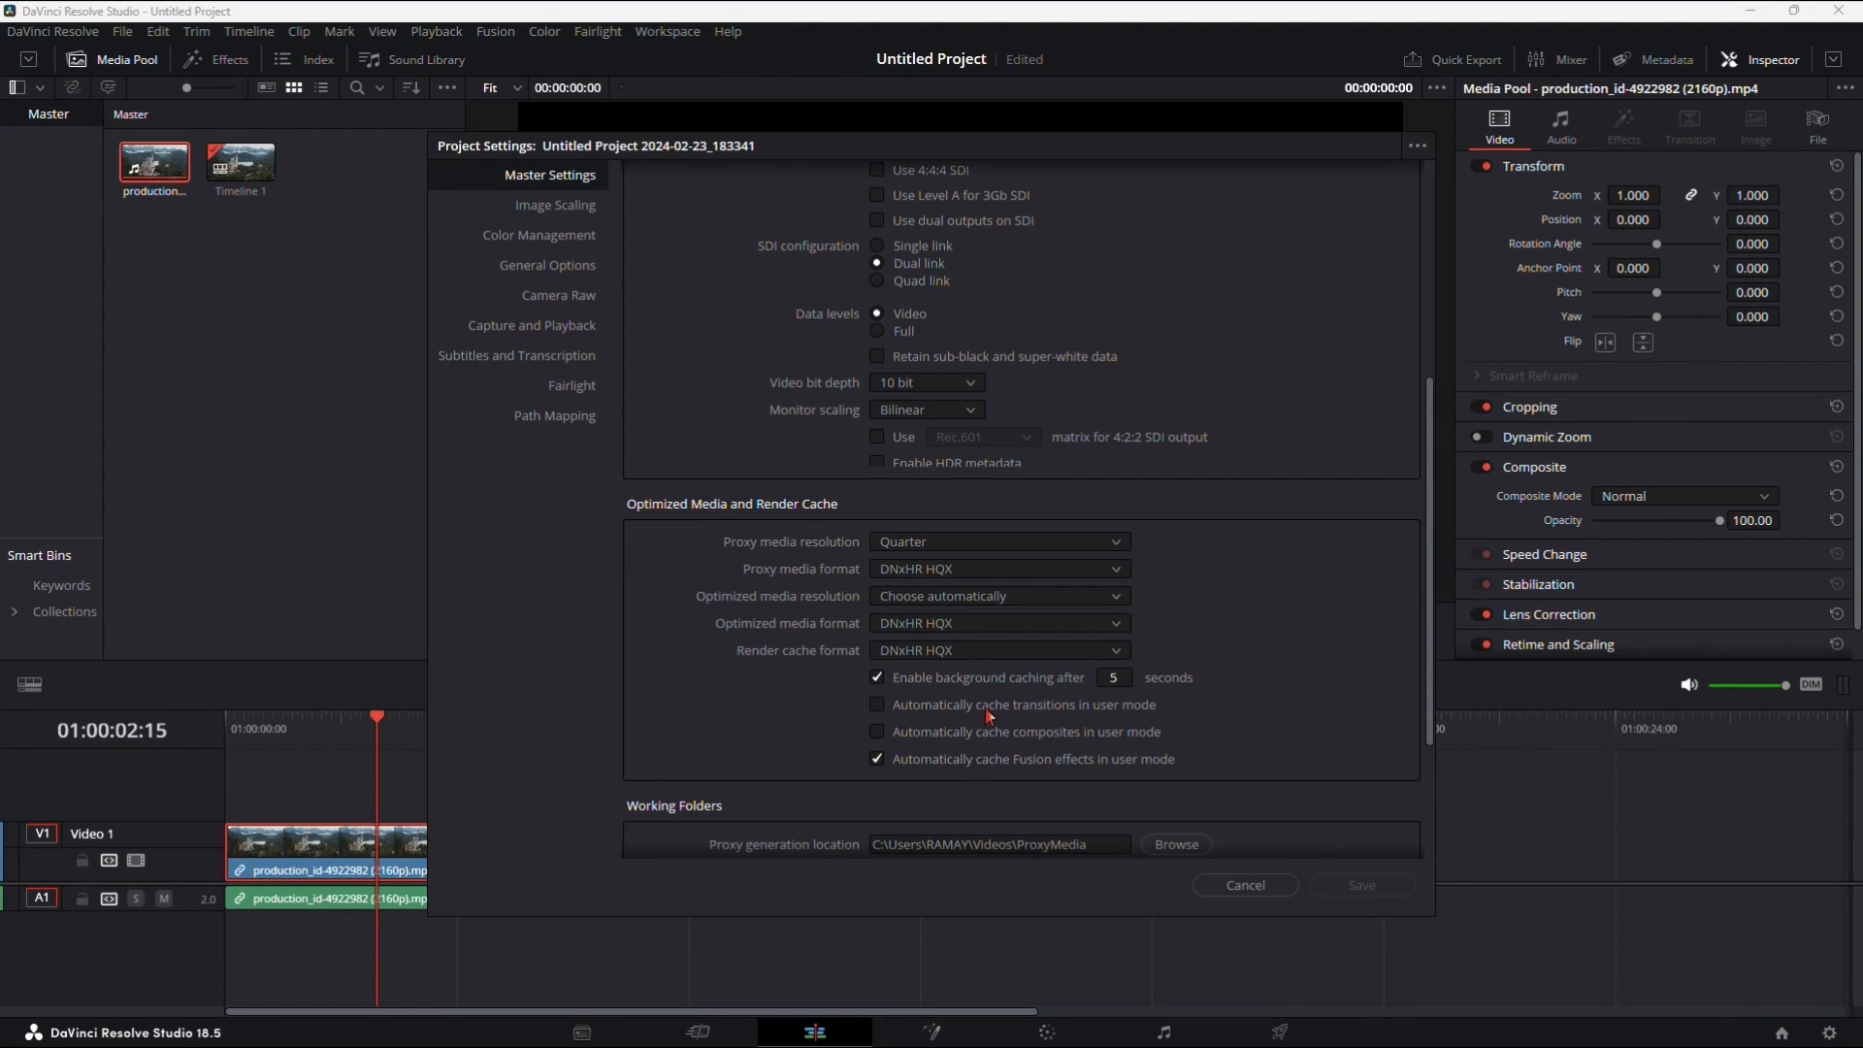
scroll(down, 3)
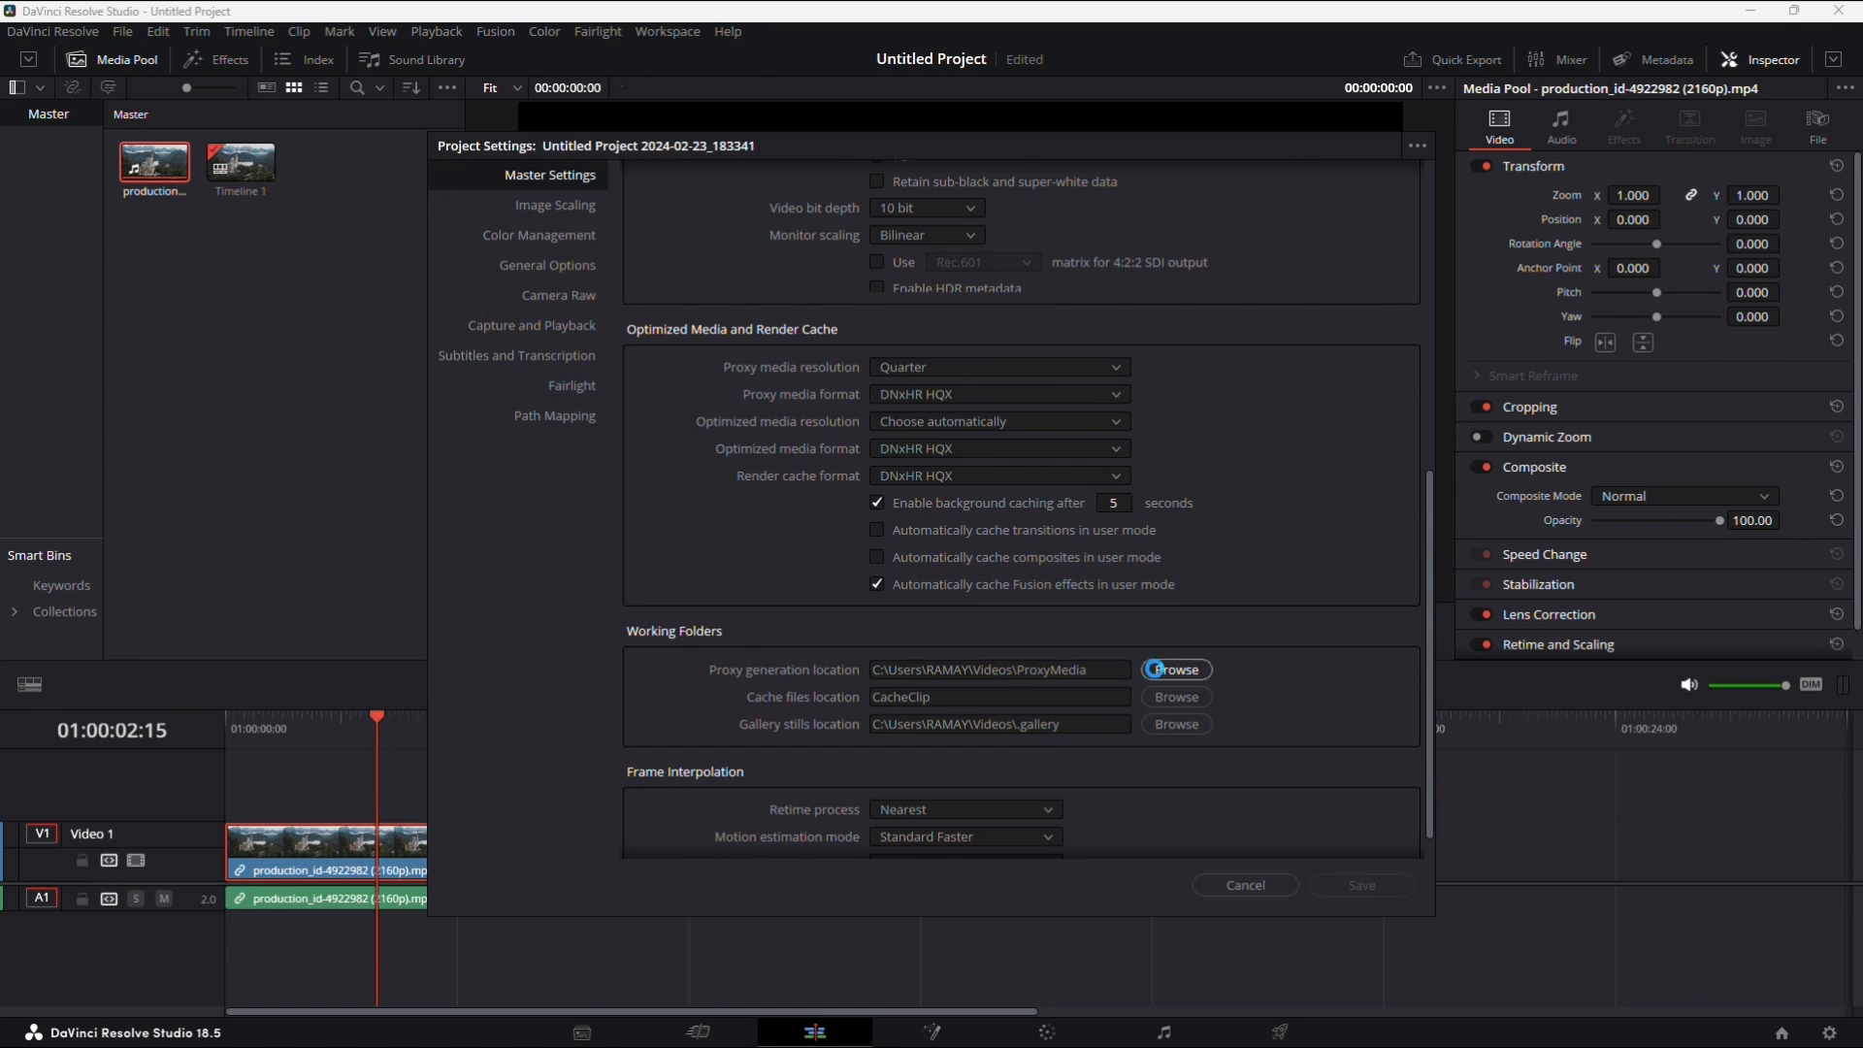
click(1176, 669)
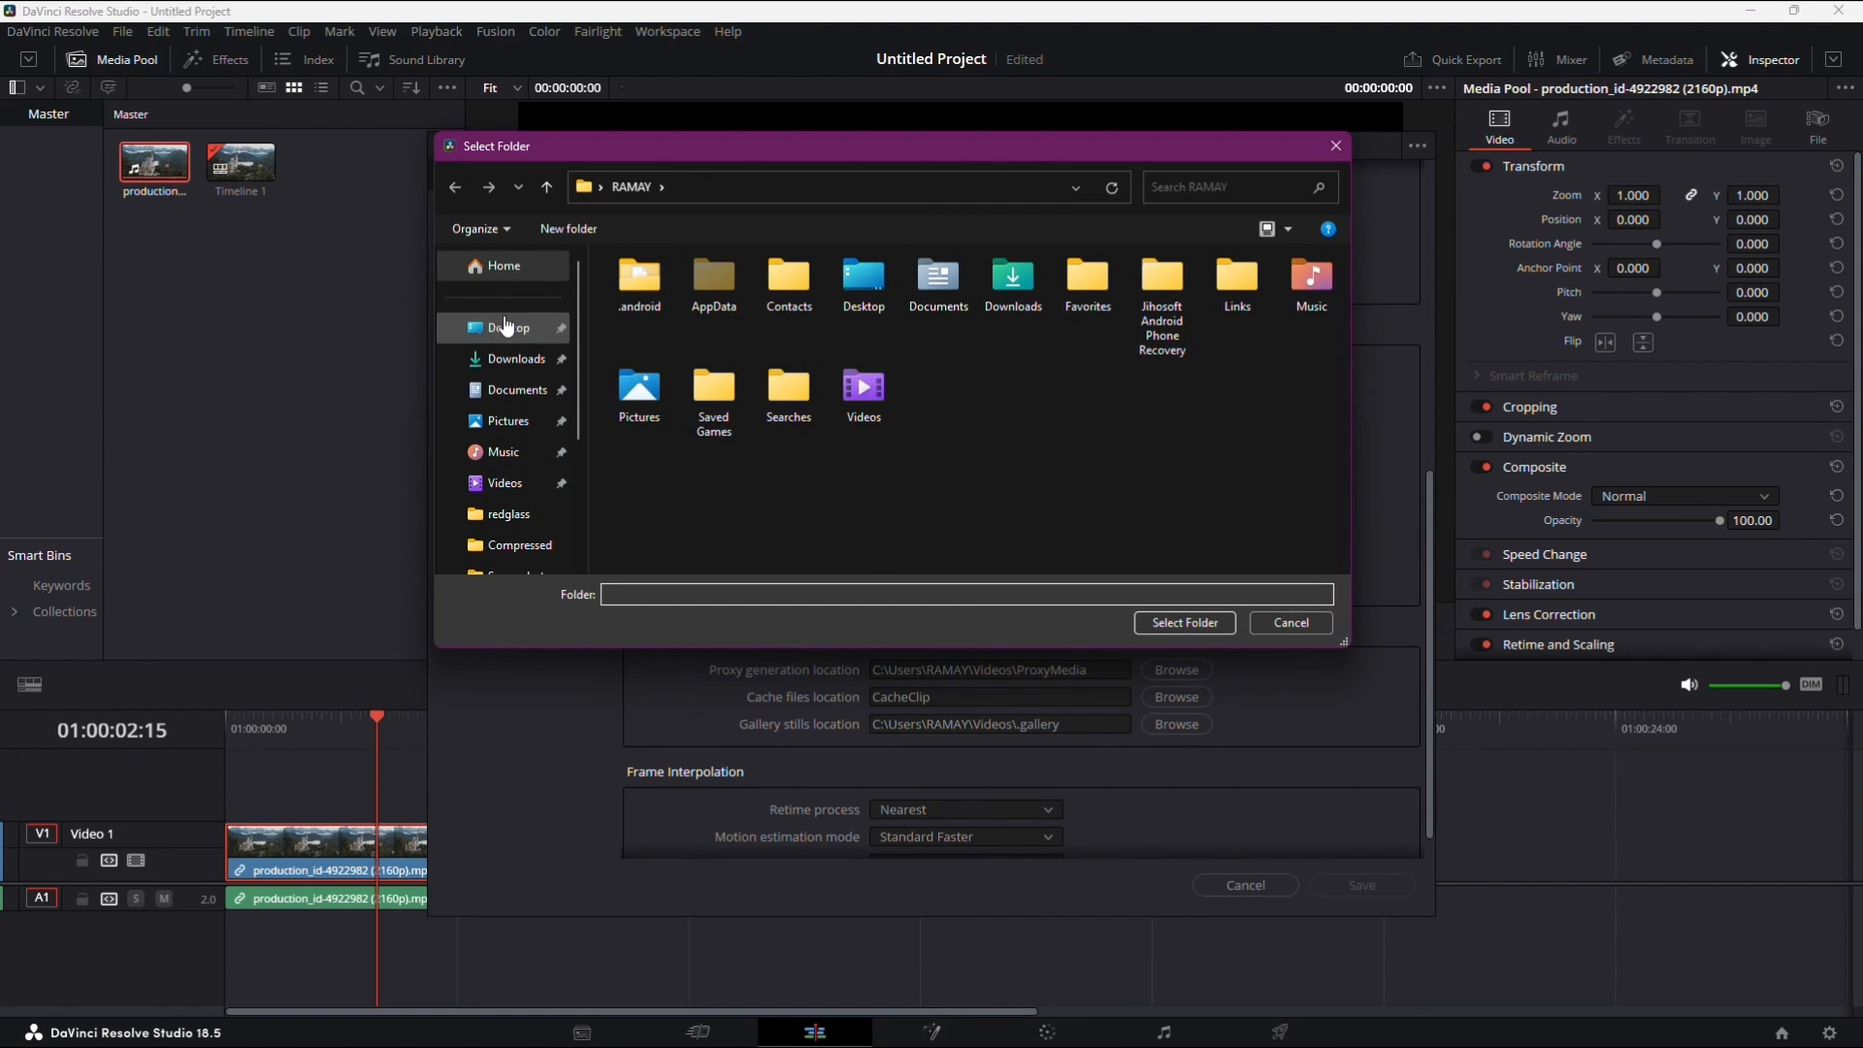
click(1291, 622)
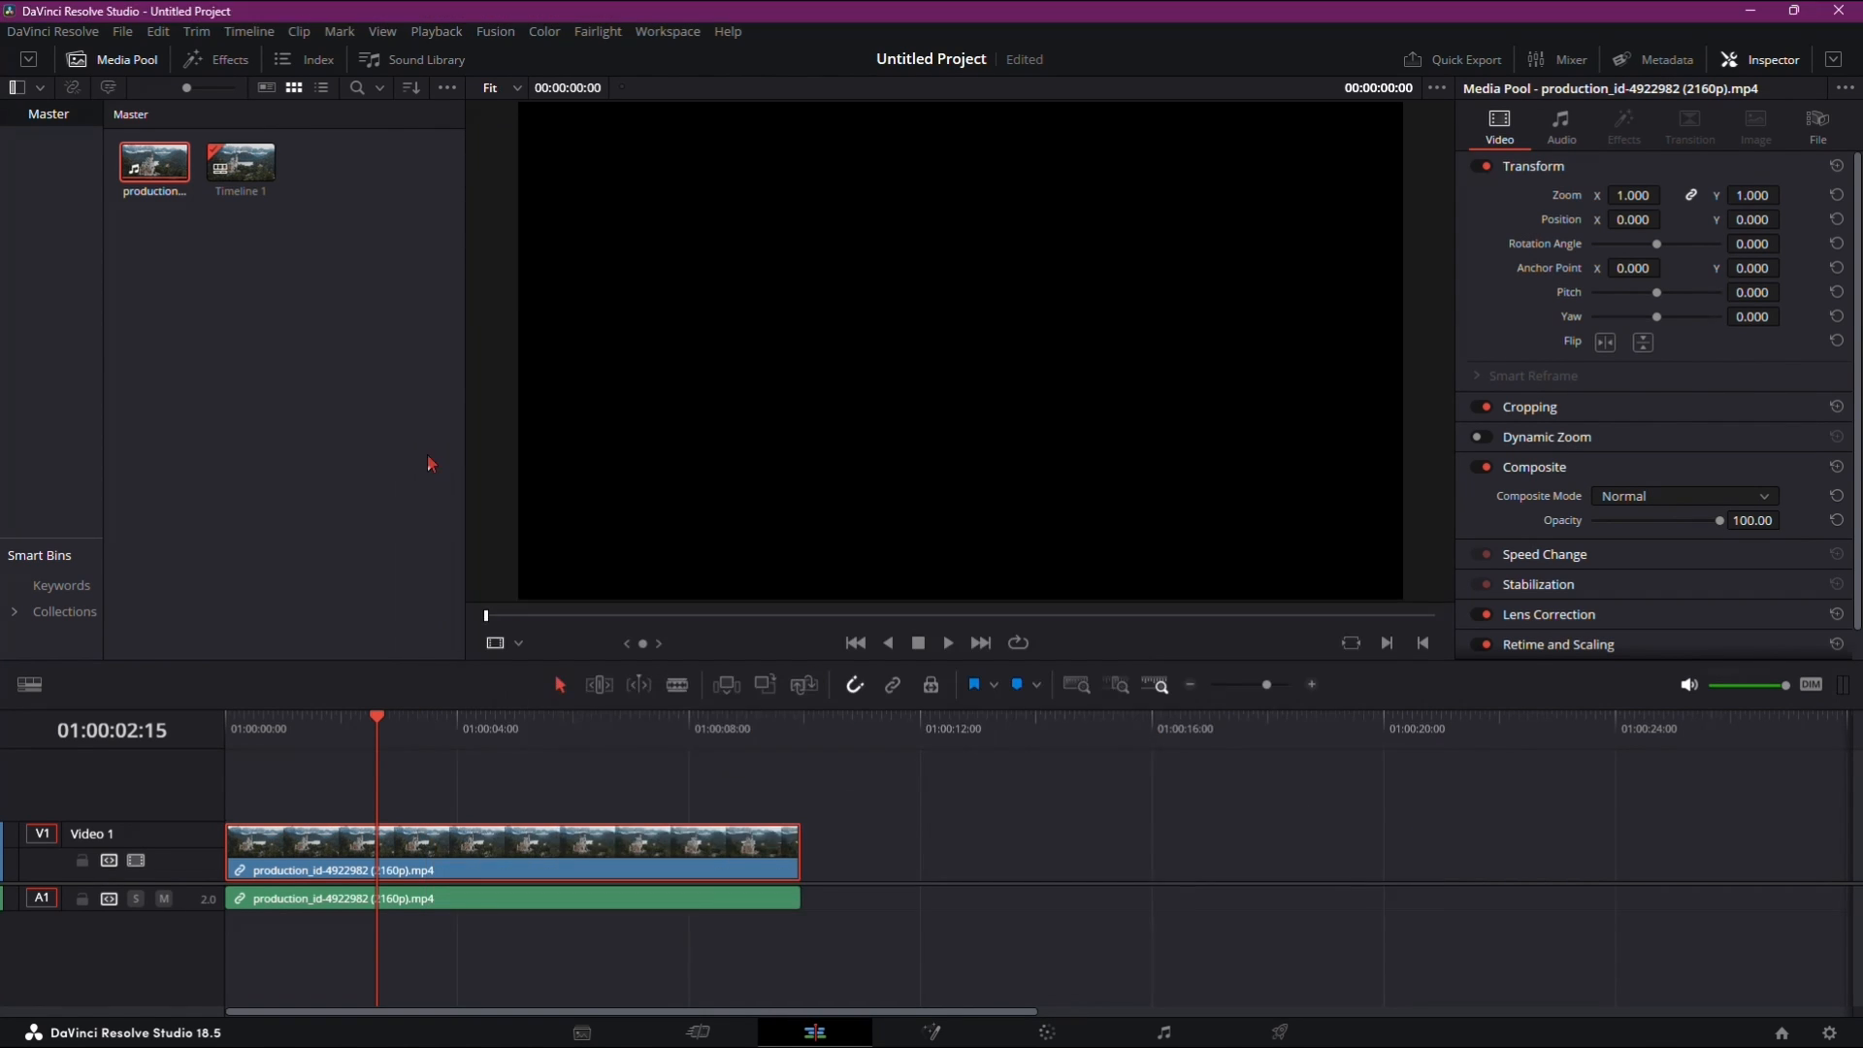
- Generate optimized media for the castle clip from its Media Pool context menu
right_click(154, 161)
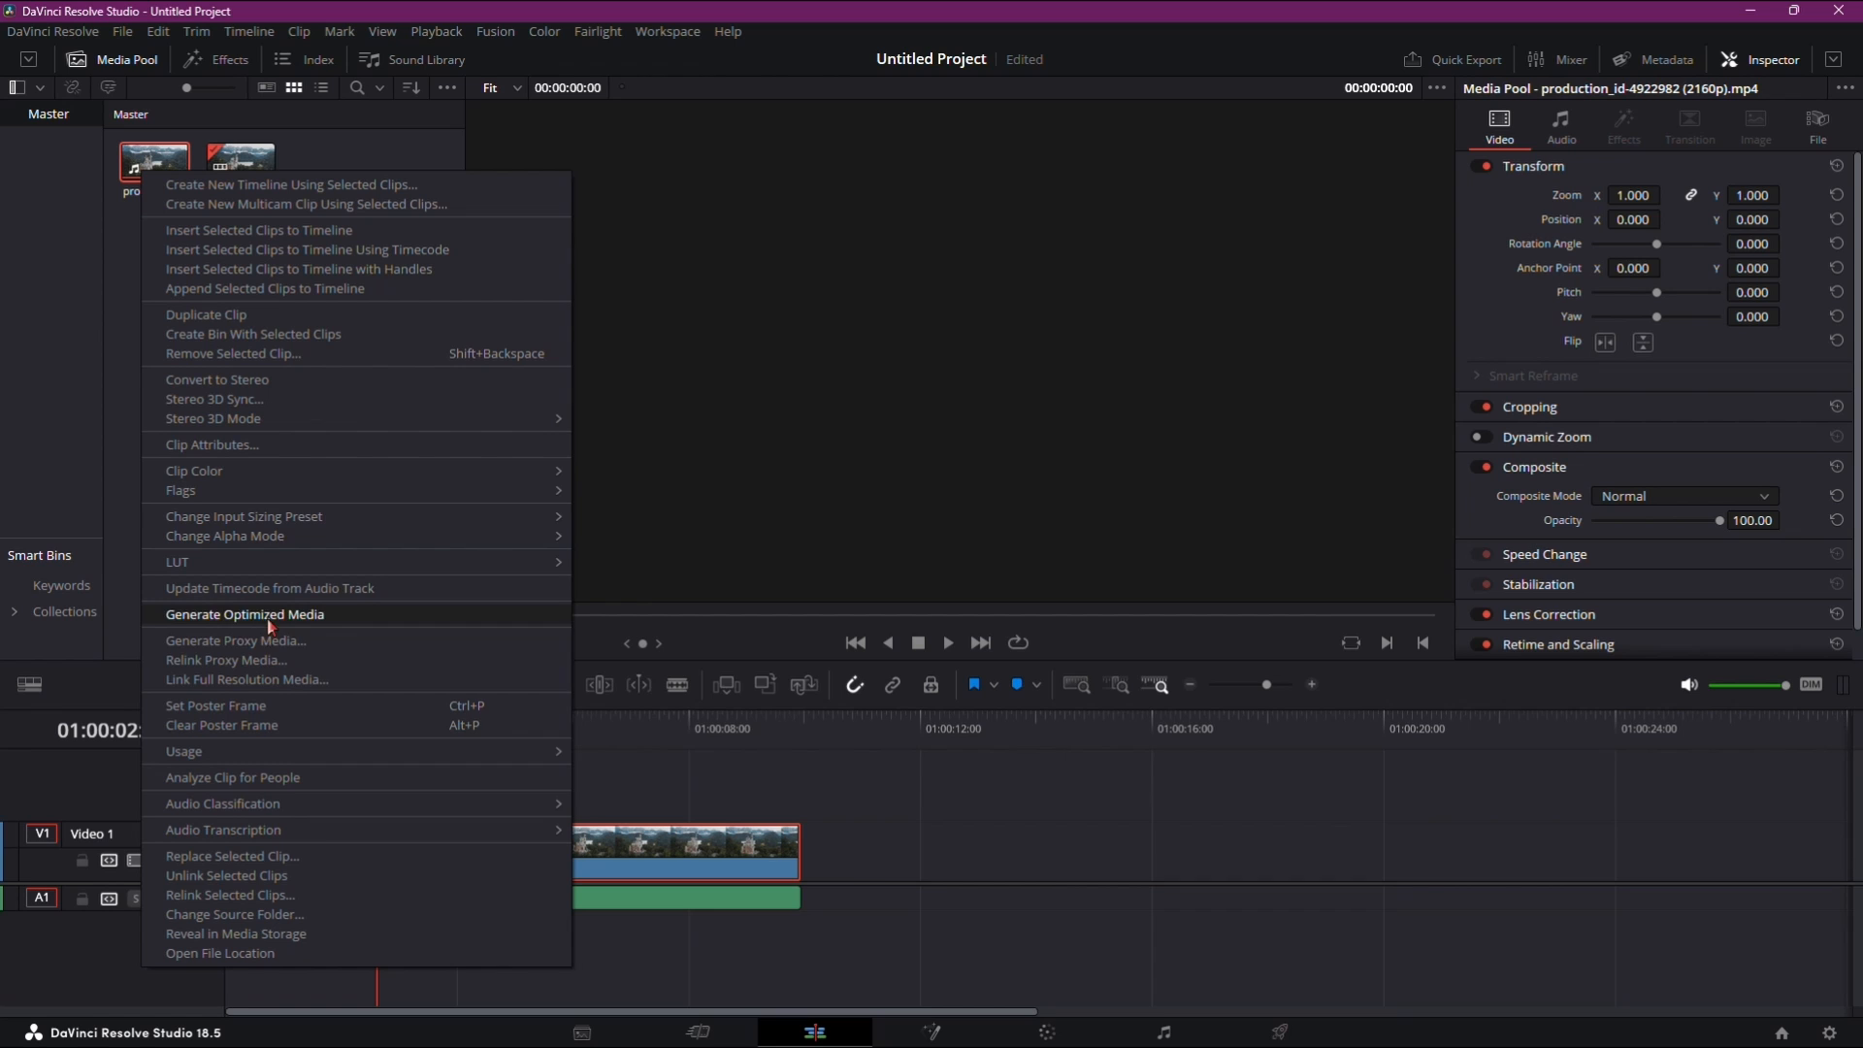
click(235, 639)
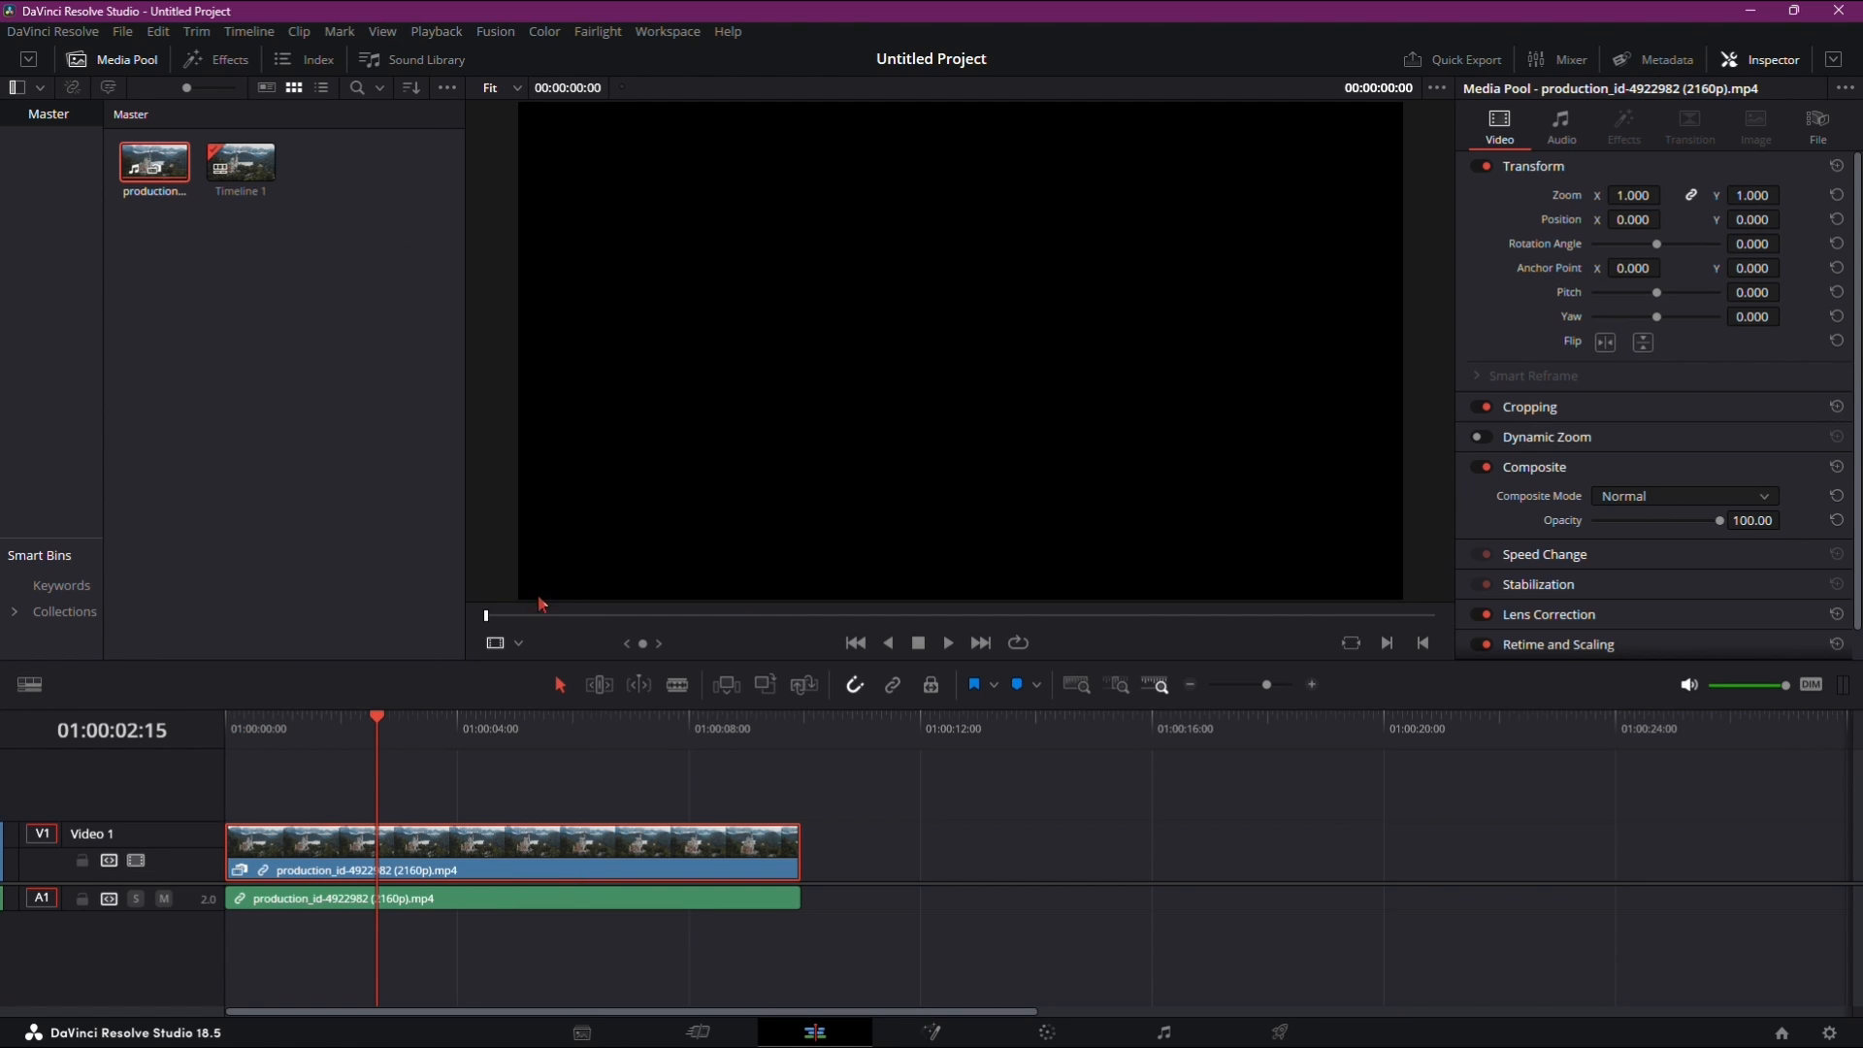
click(272, 729)
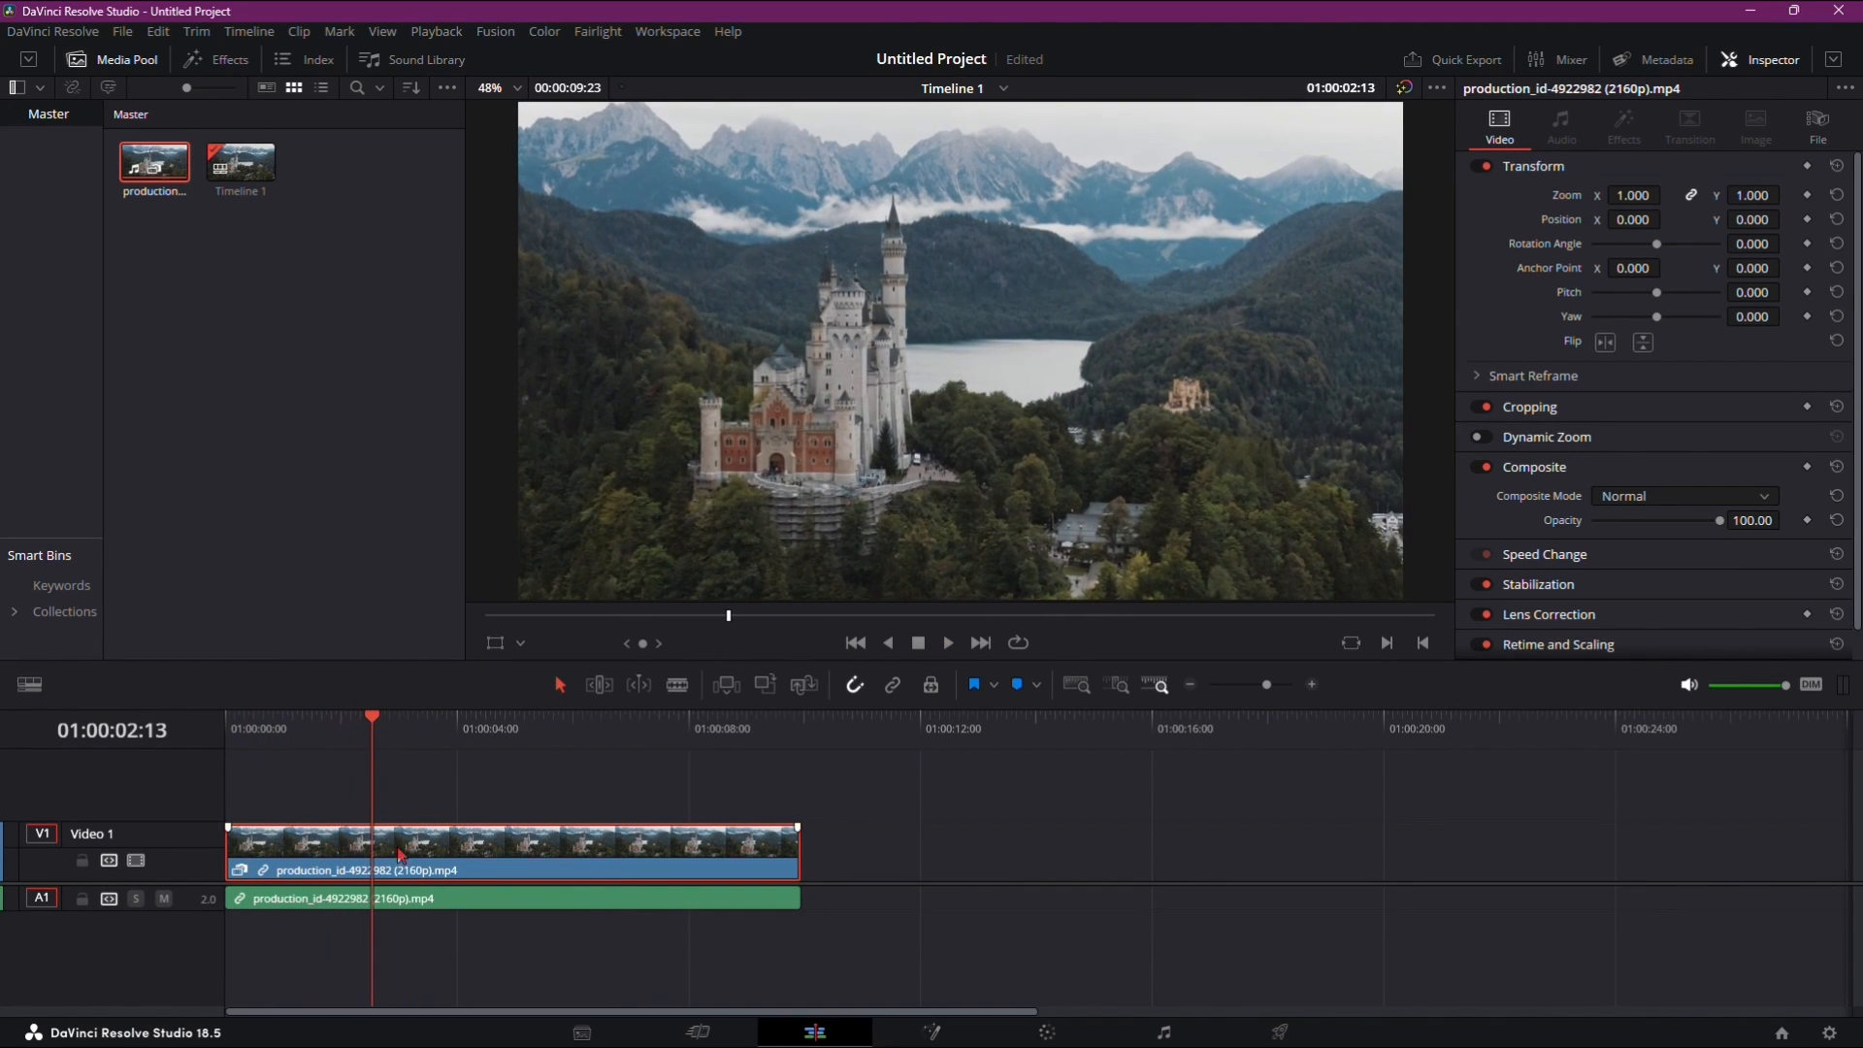
- Play the castle clip from near the timeline start and check the Playback menu options
click(293, 718)
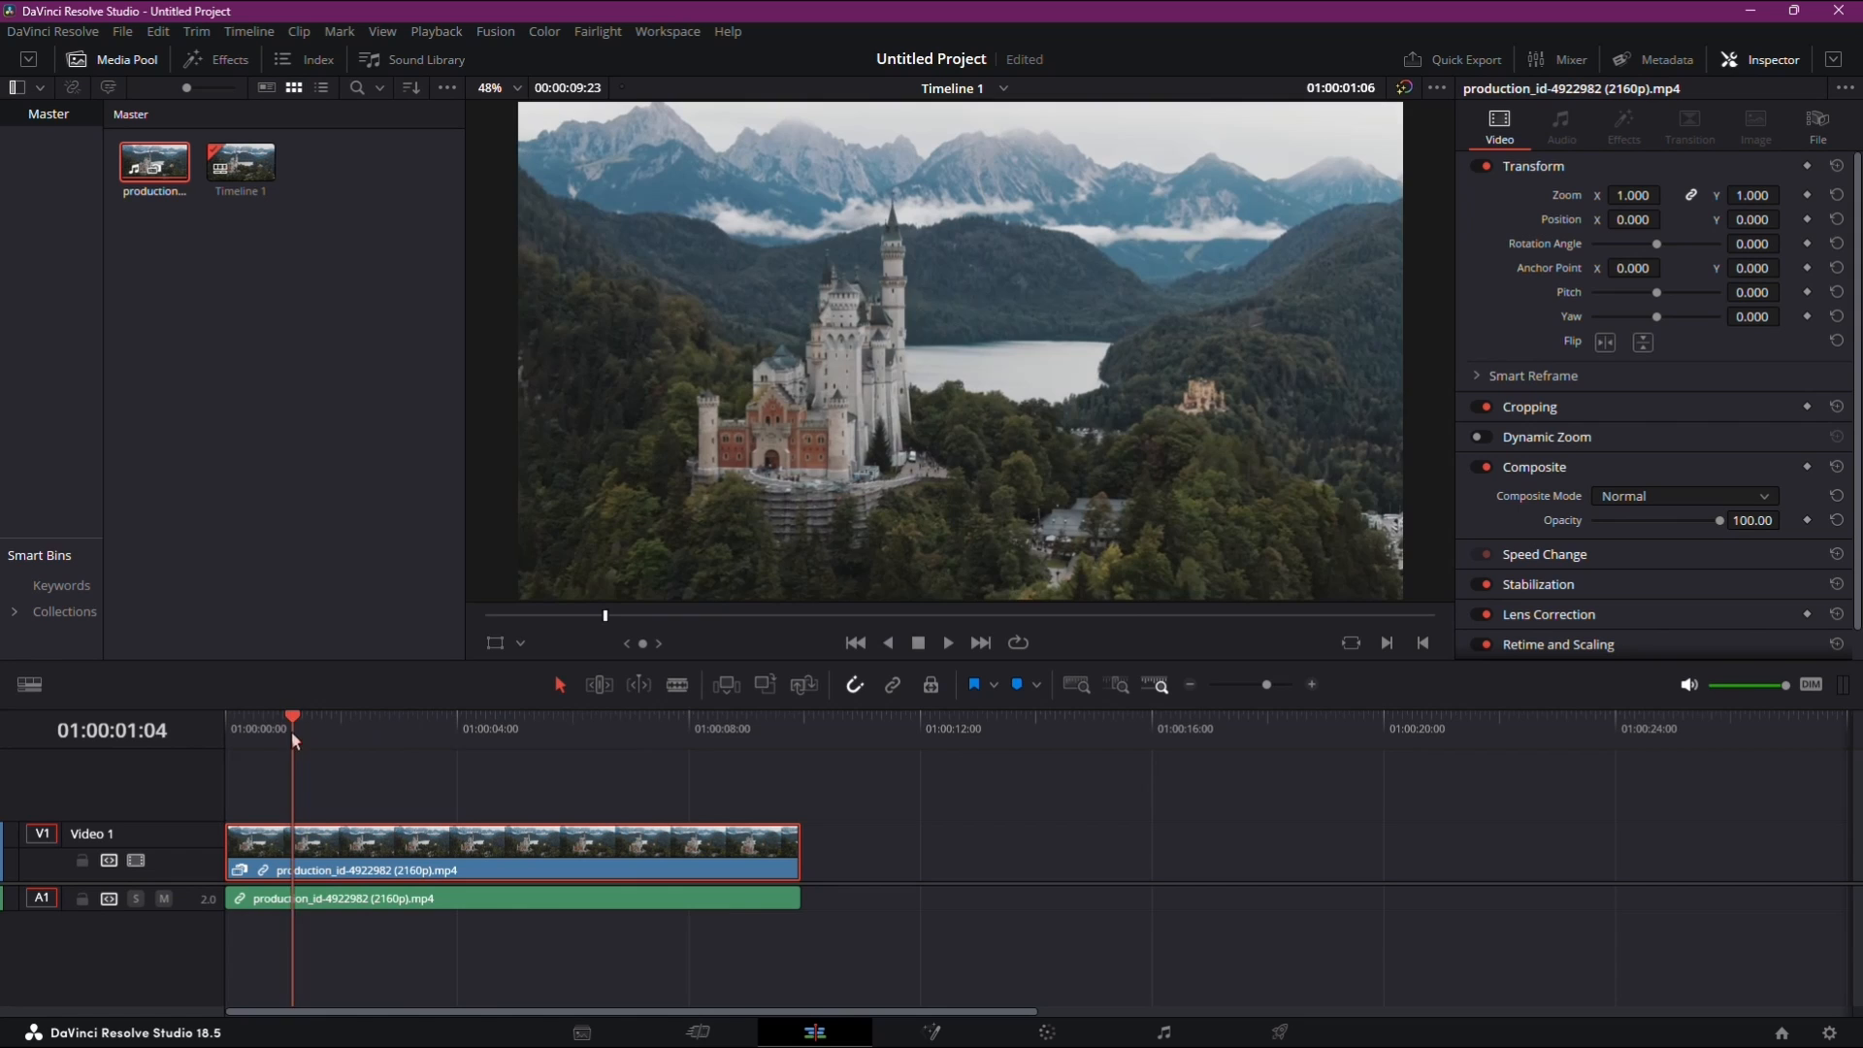
click(423, 729)
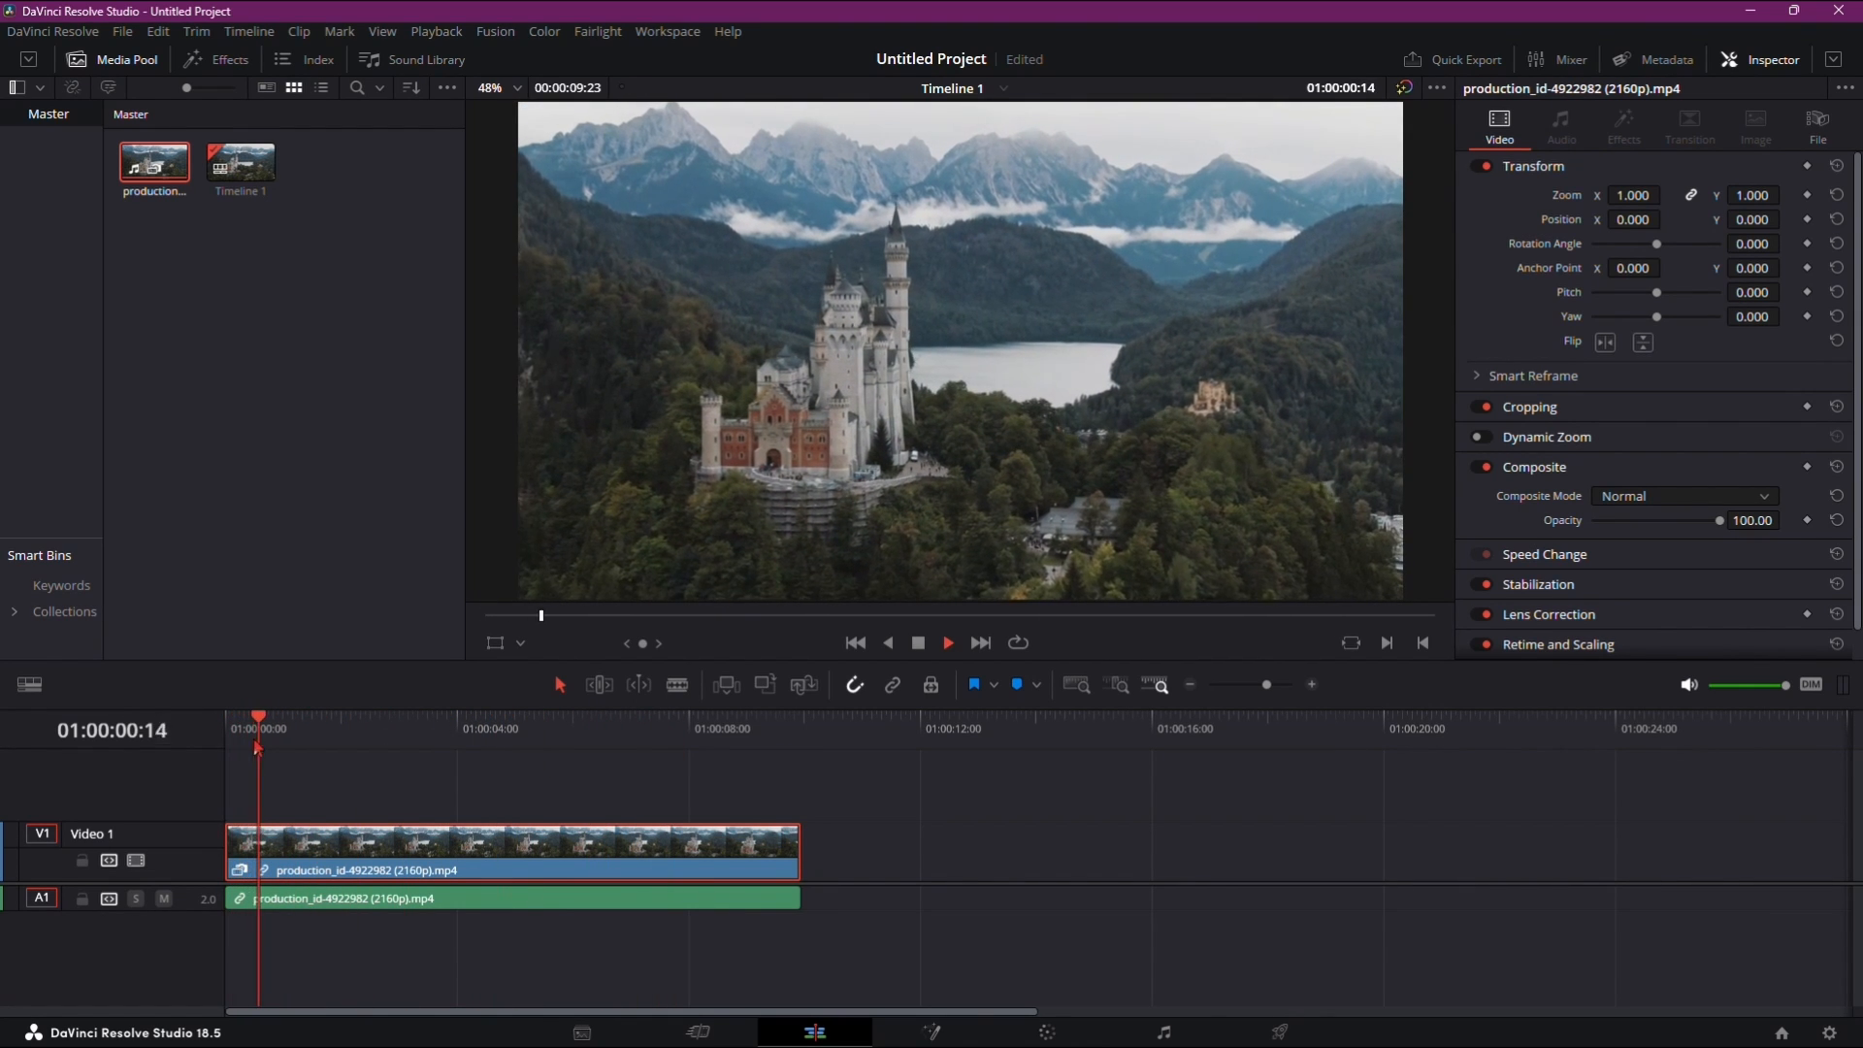
click(436, 31)
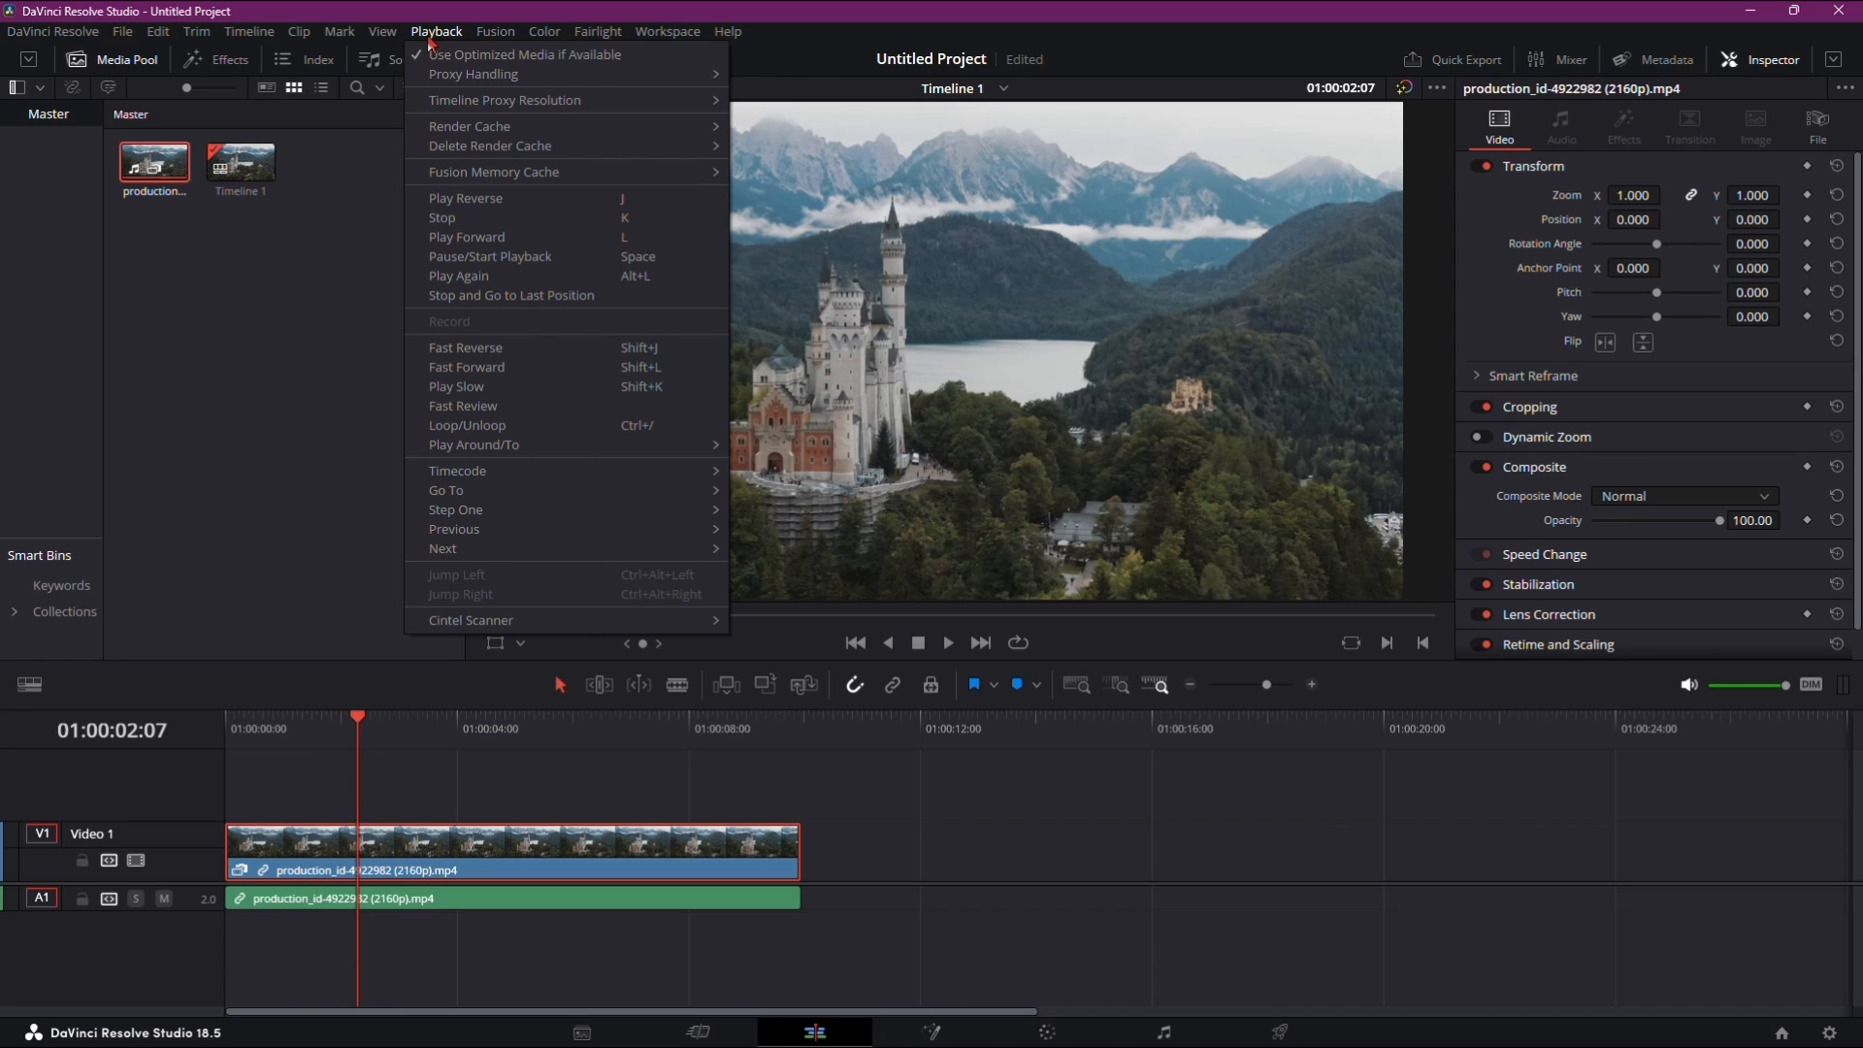
mouse_move(479, 129)
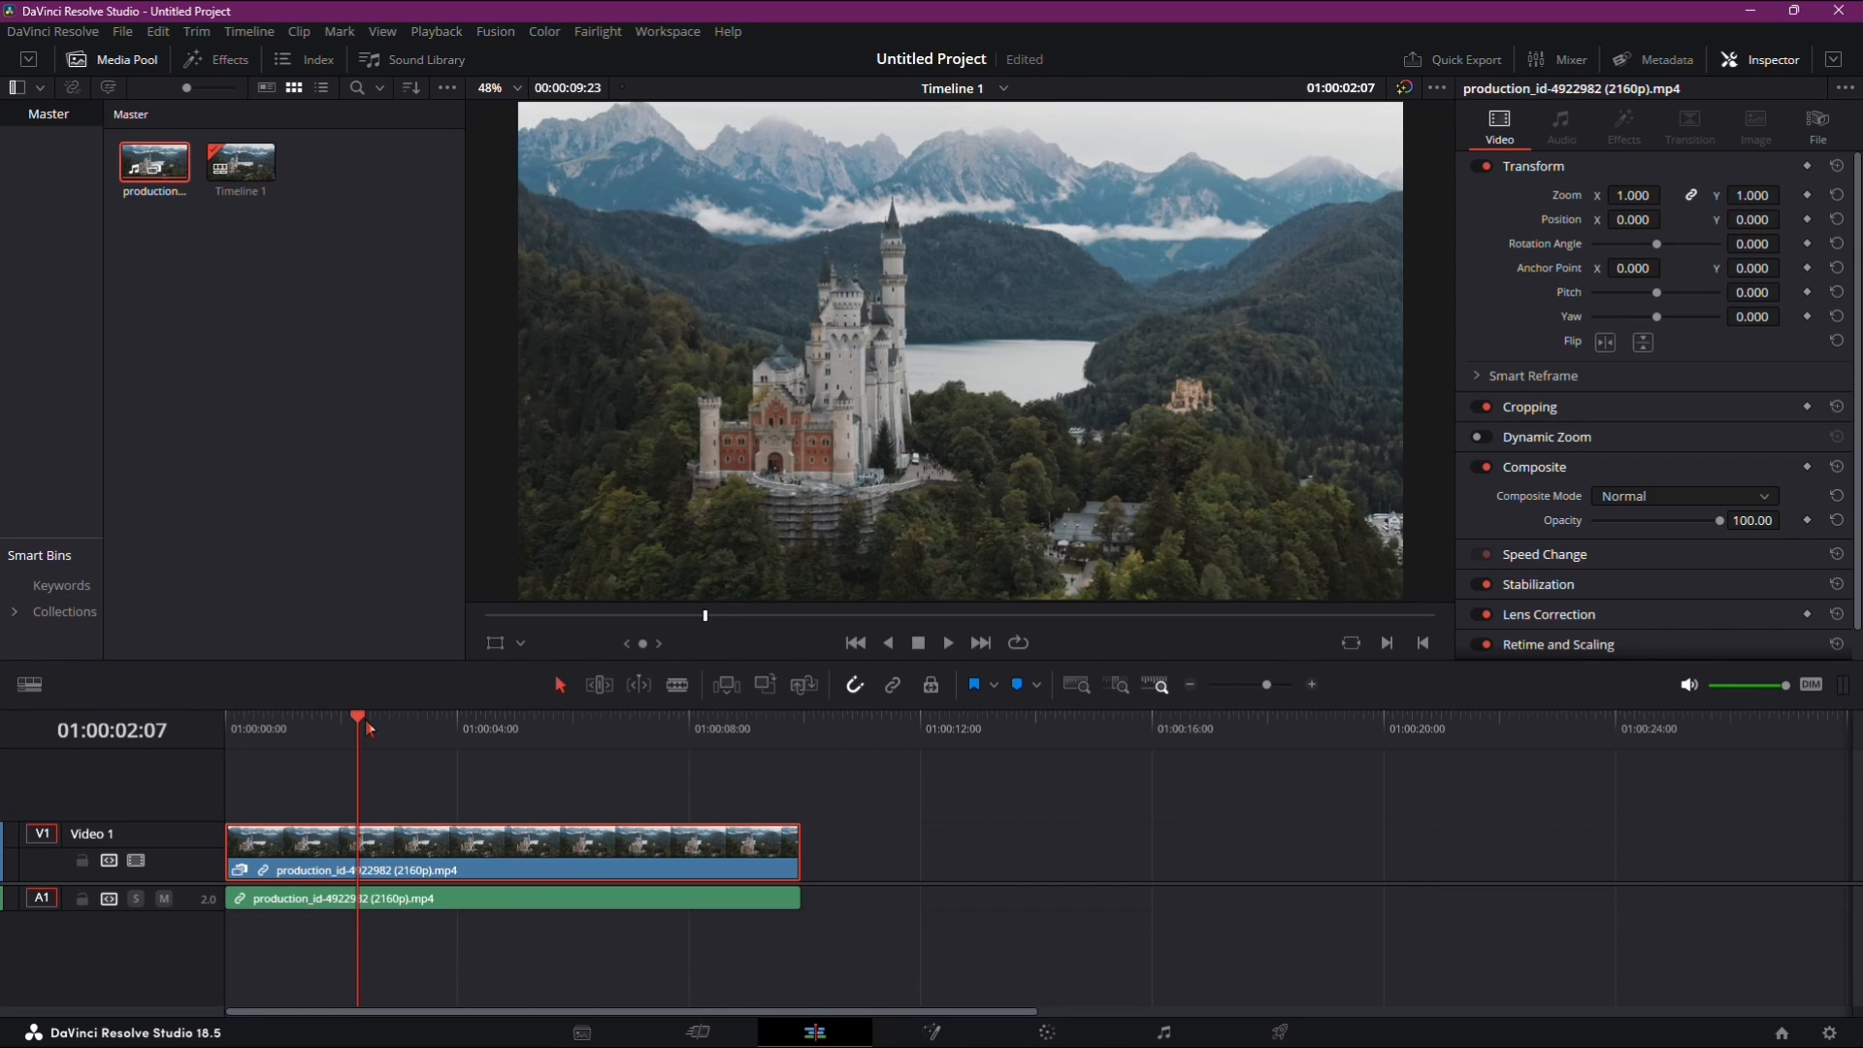
mouse_move(420, 598)
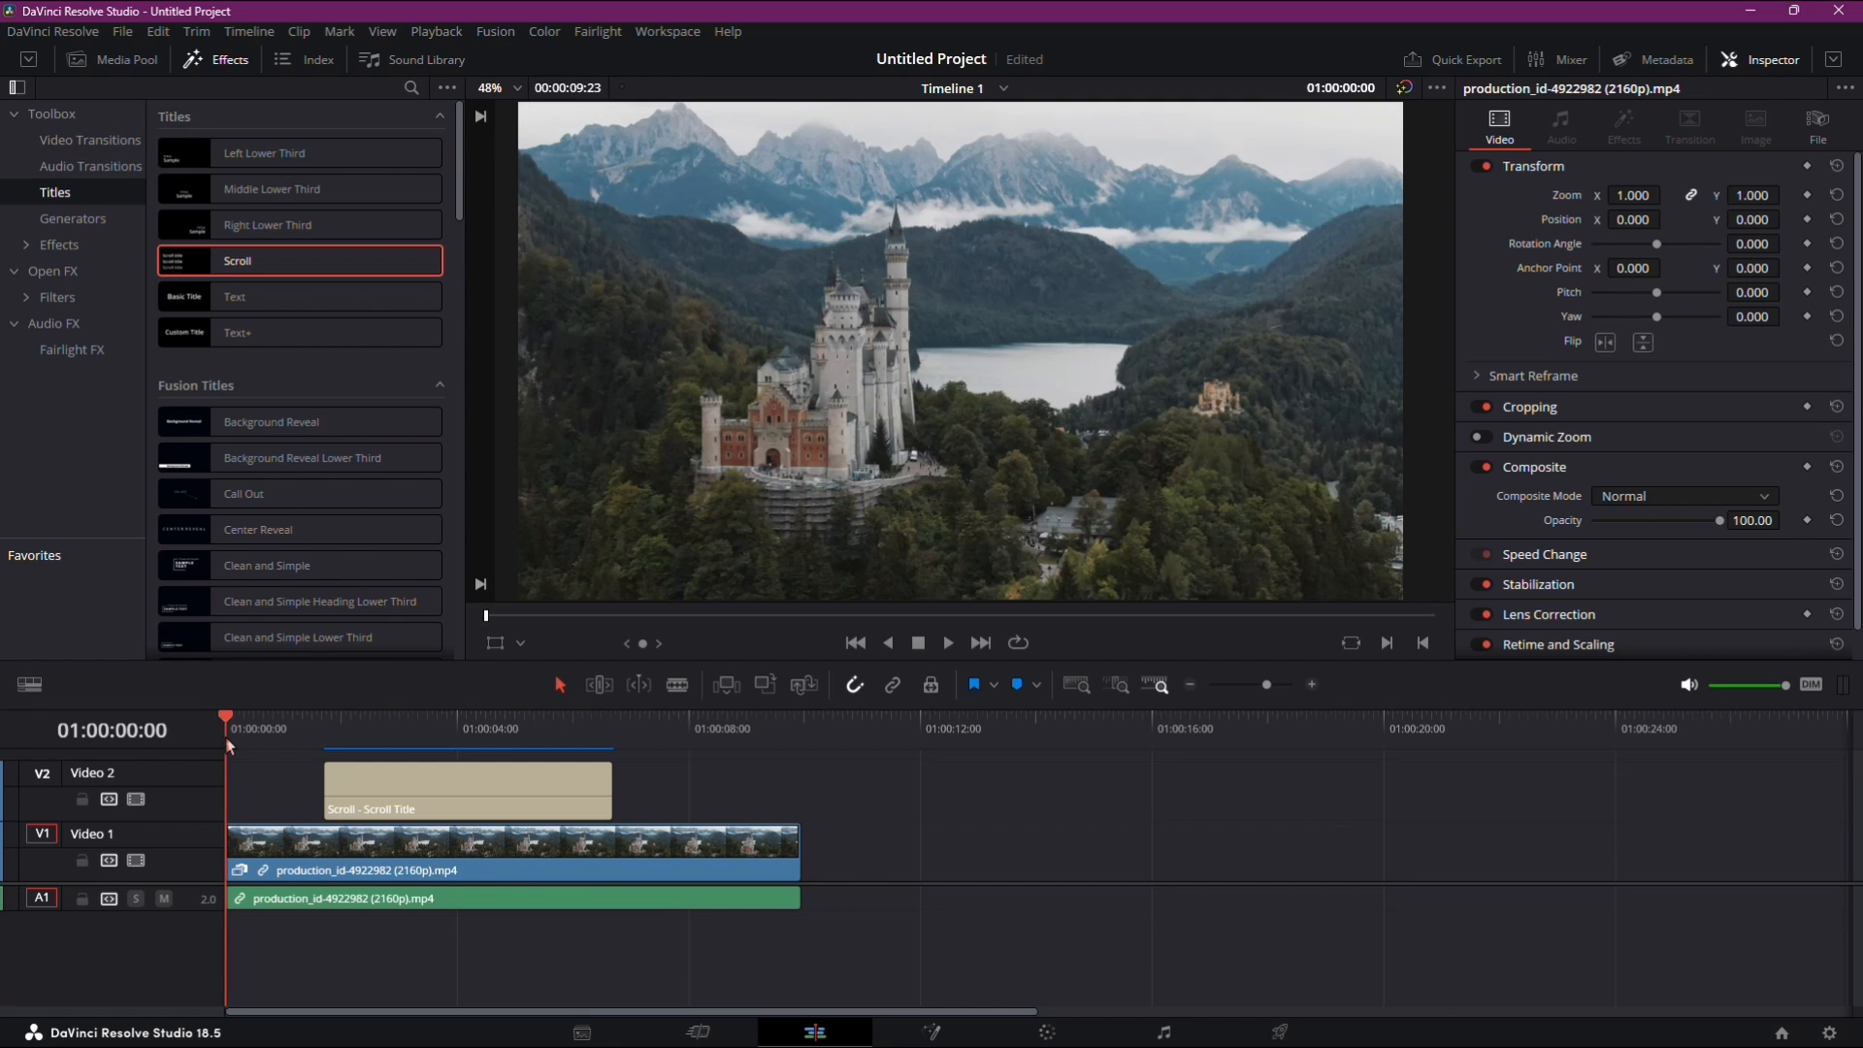
- Return the playhead to the timeline start to preview the Scroll title on V2
click(948, 644)
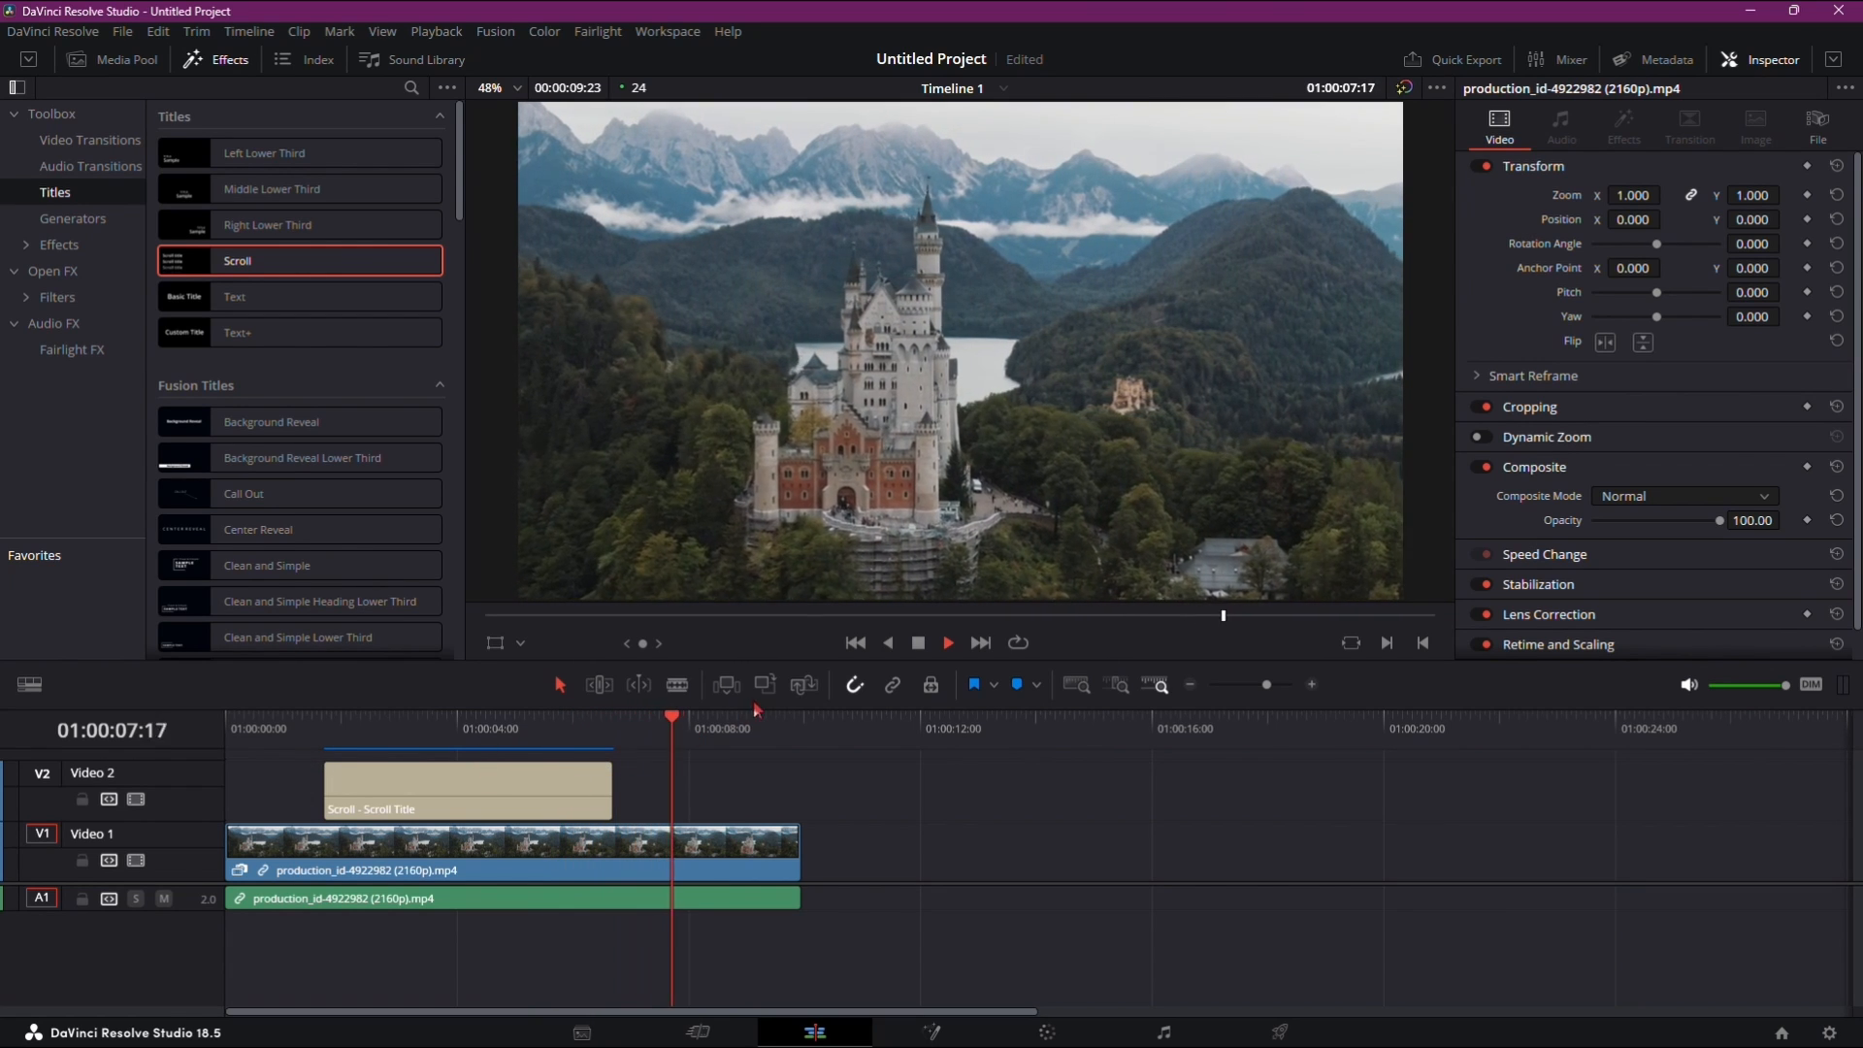
click(786, 728)
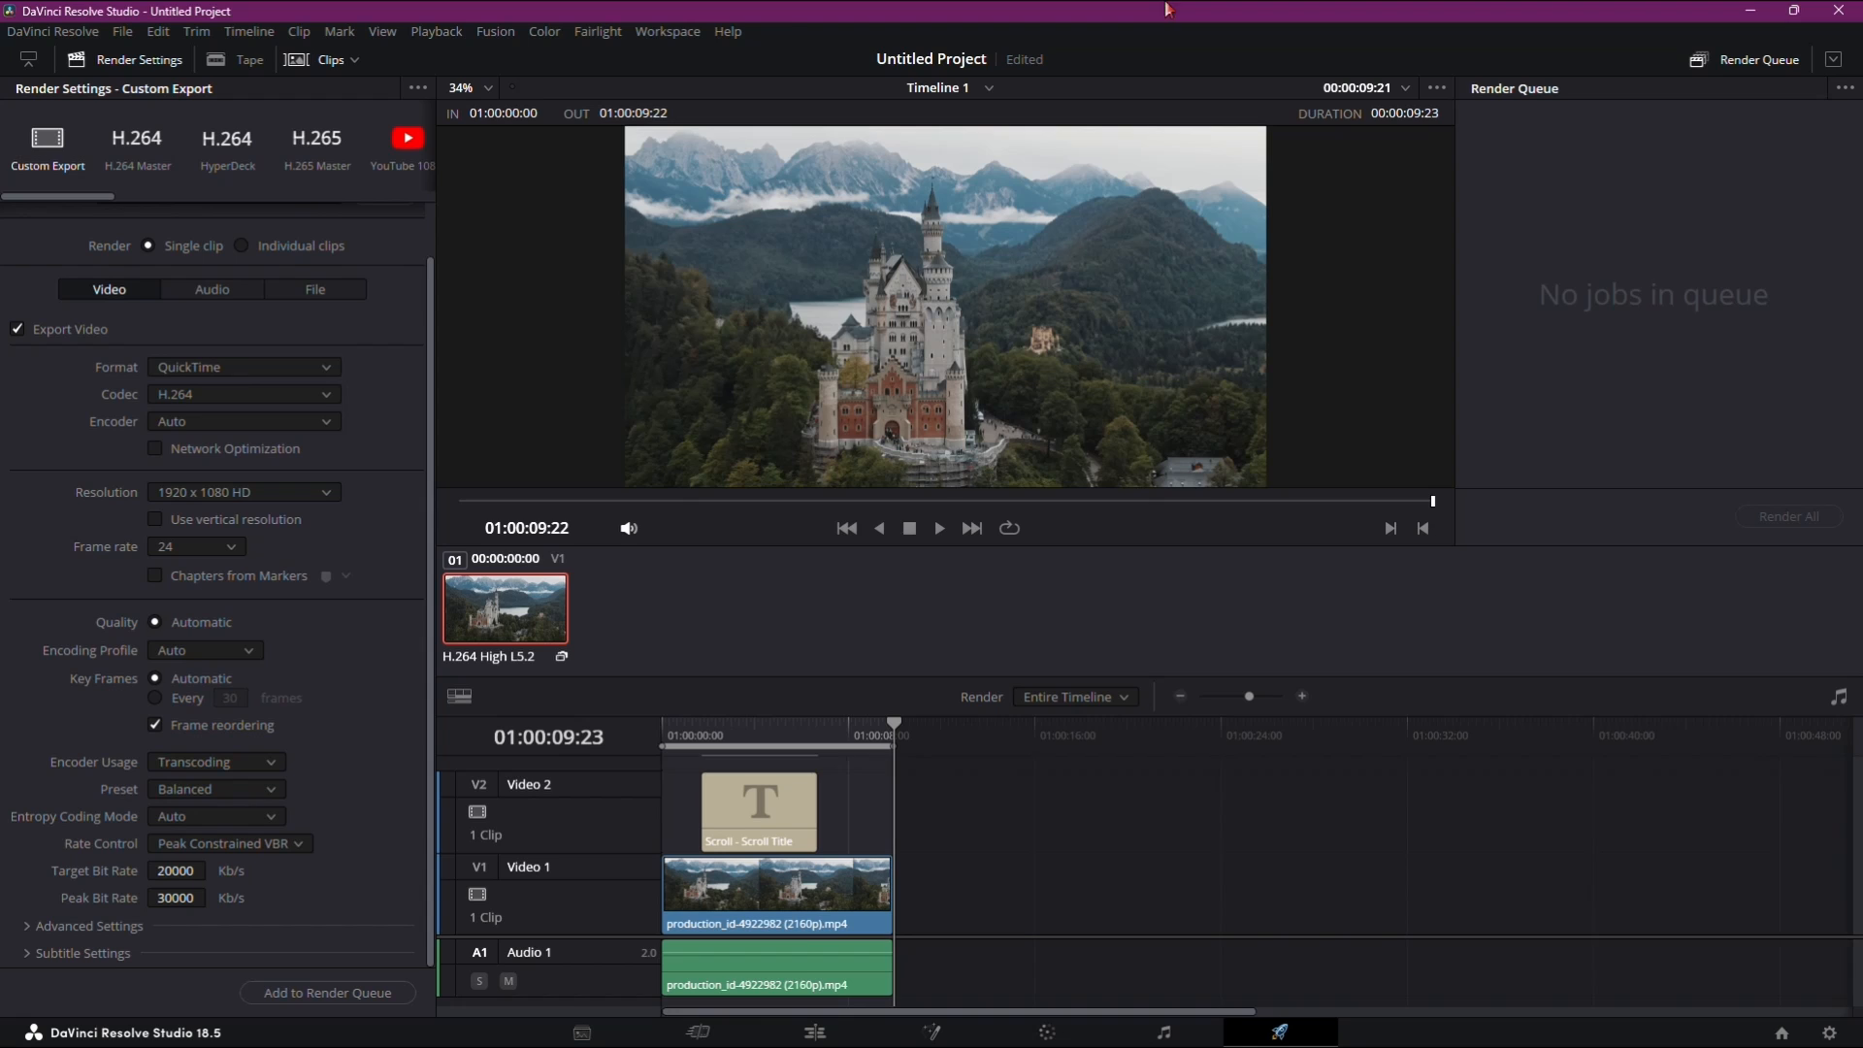
mouse_move(748, 296)
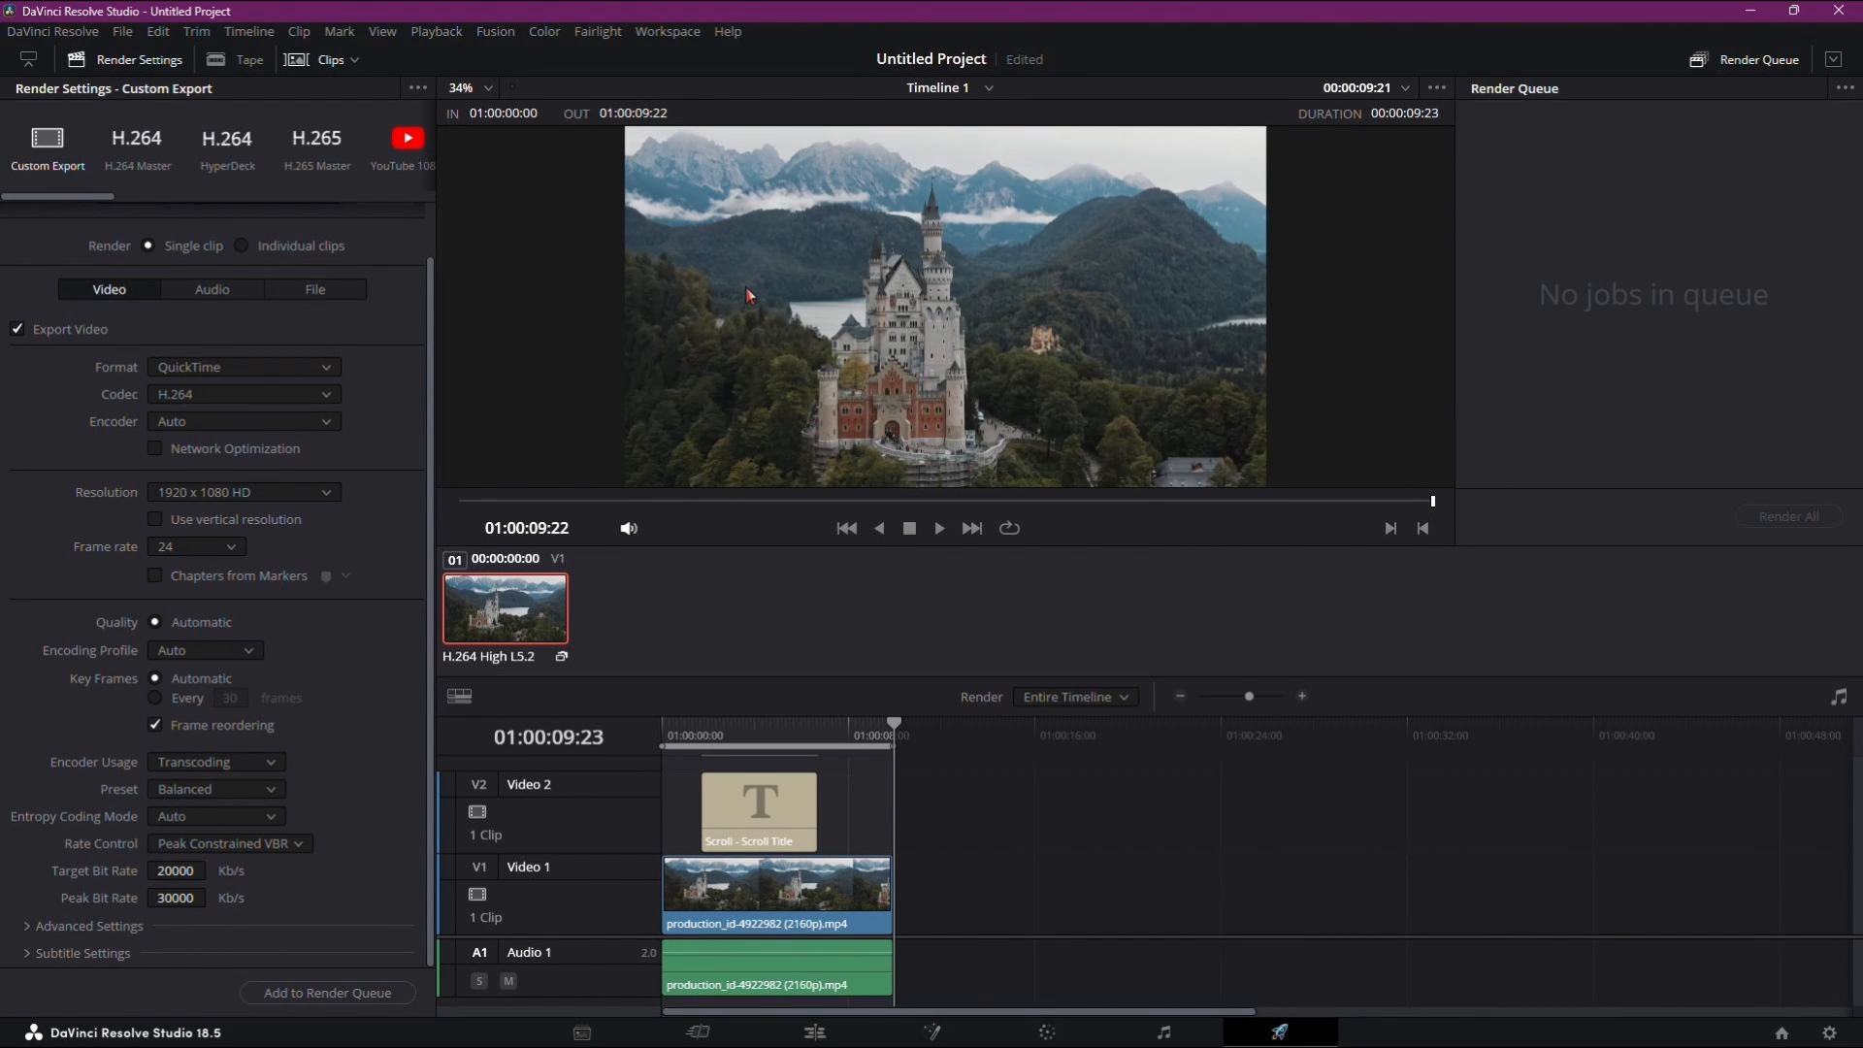
mouse_move(895, 39)
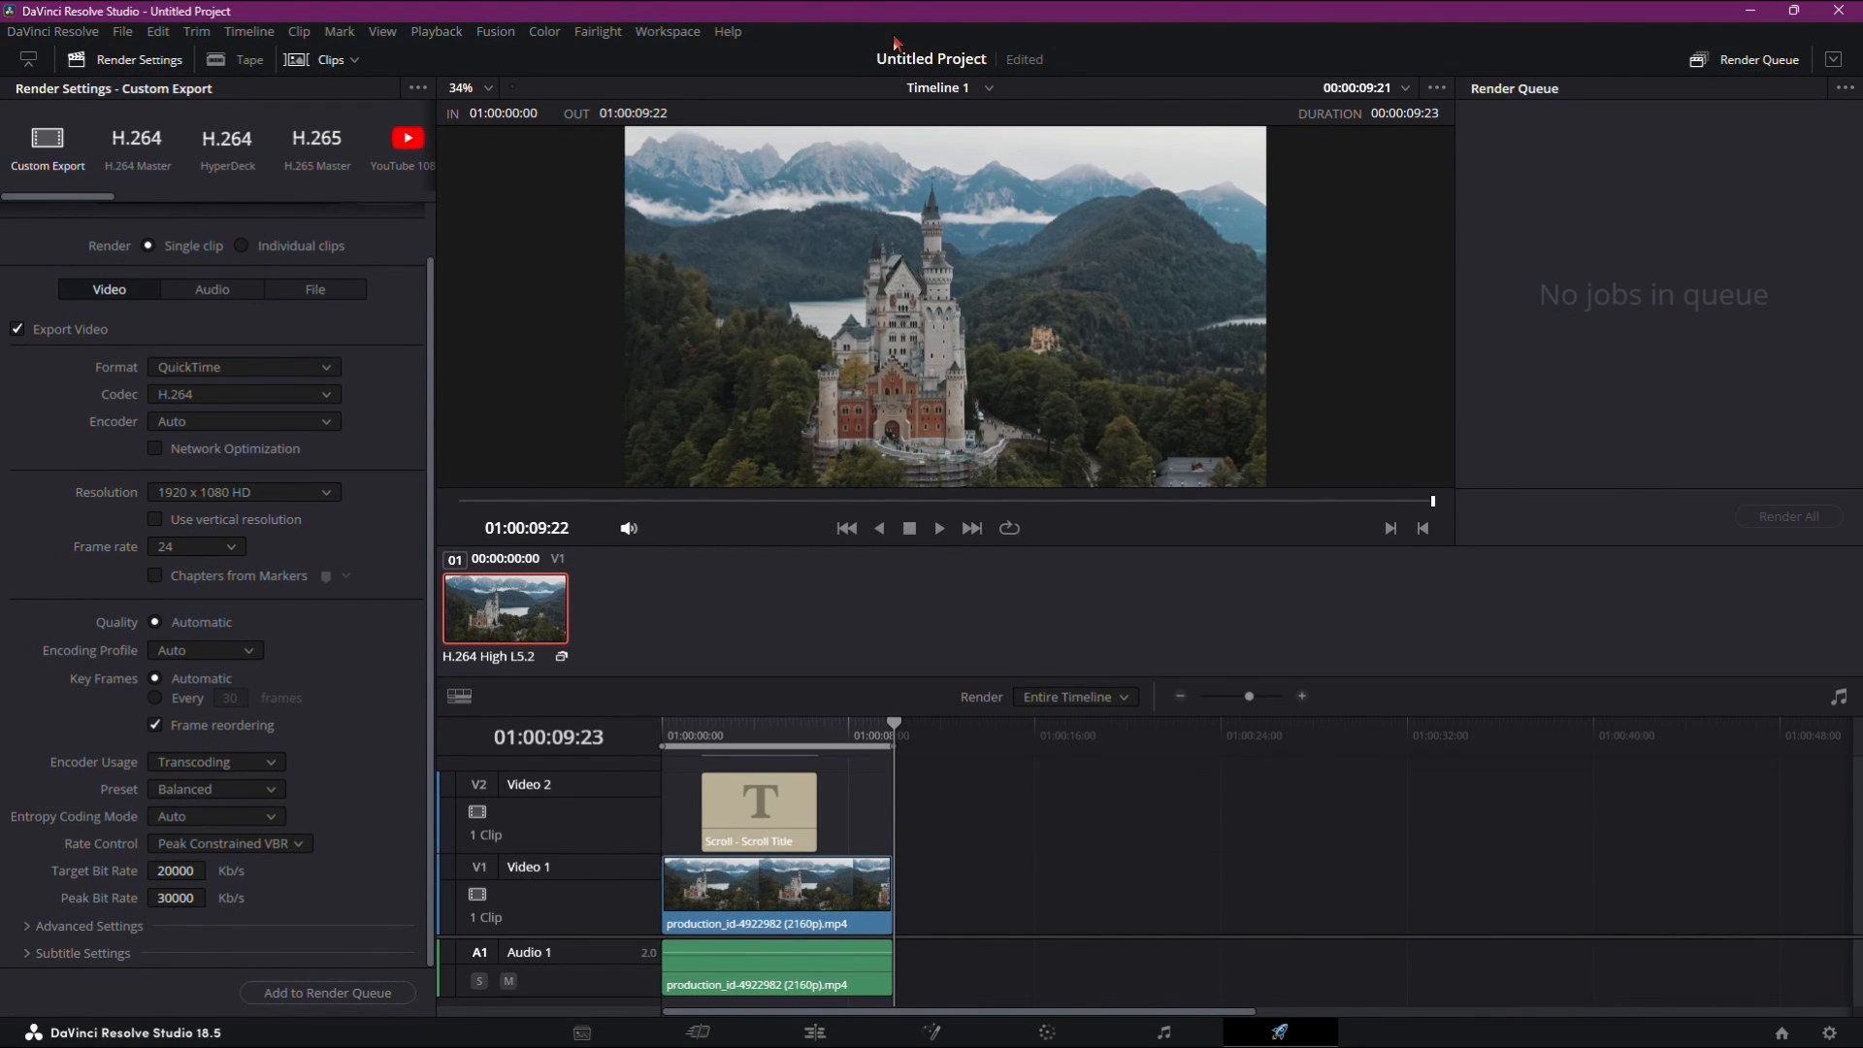
mouse_move(884, 136)
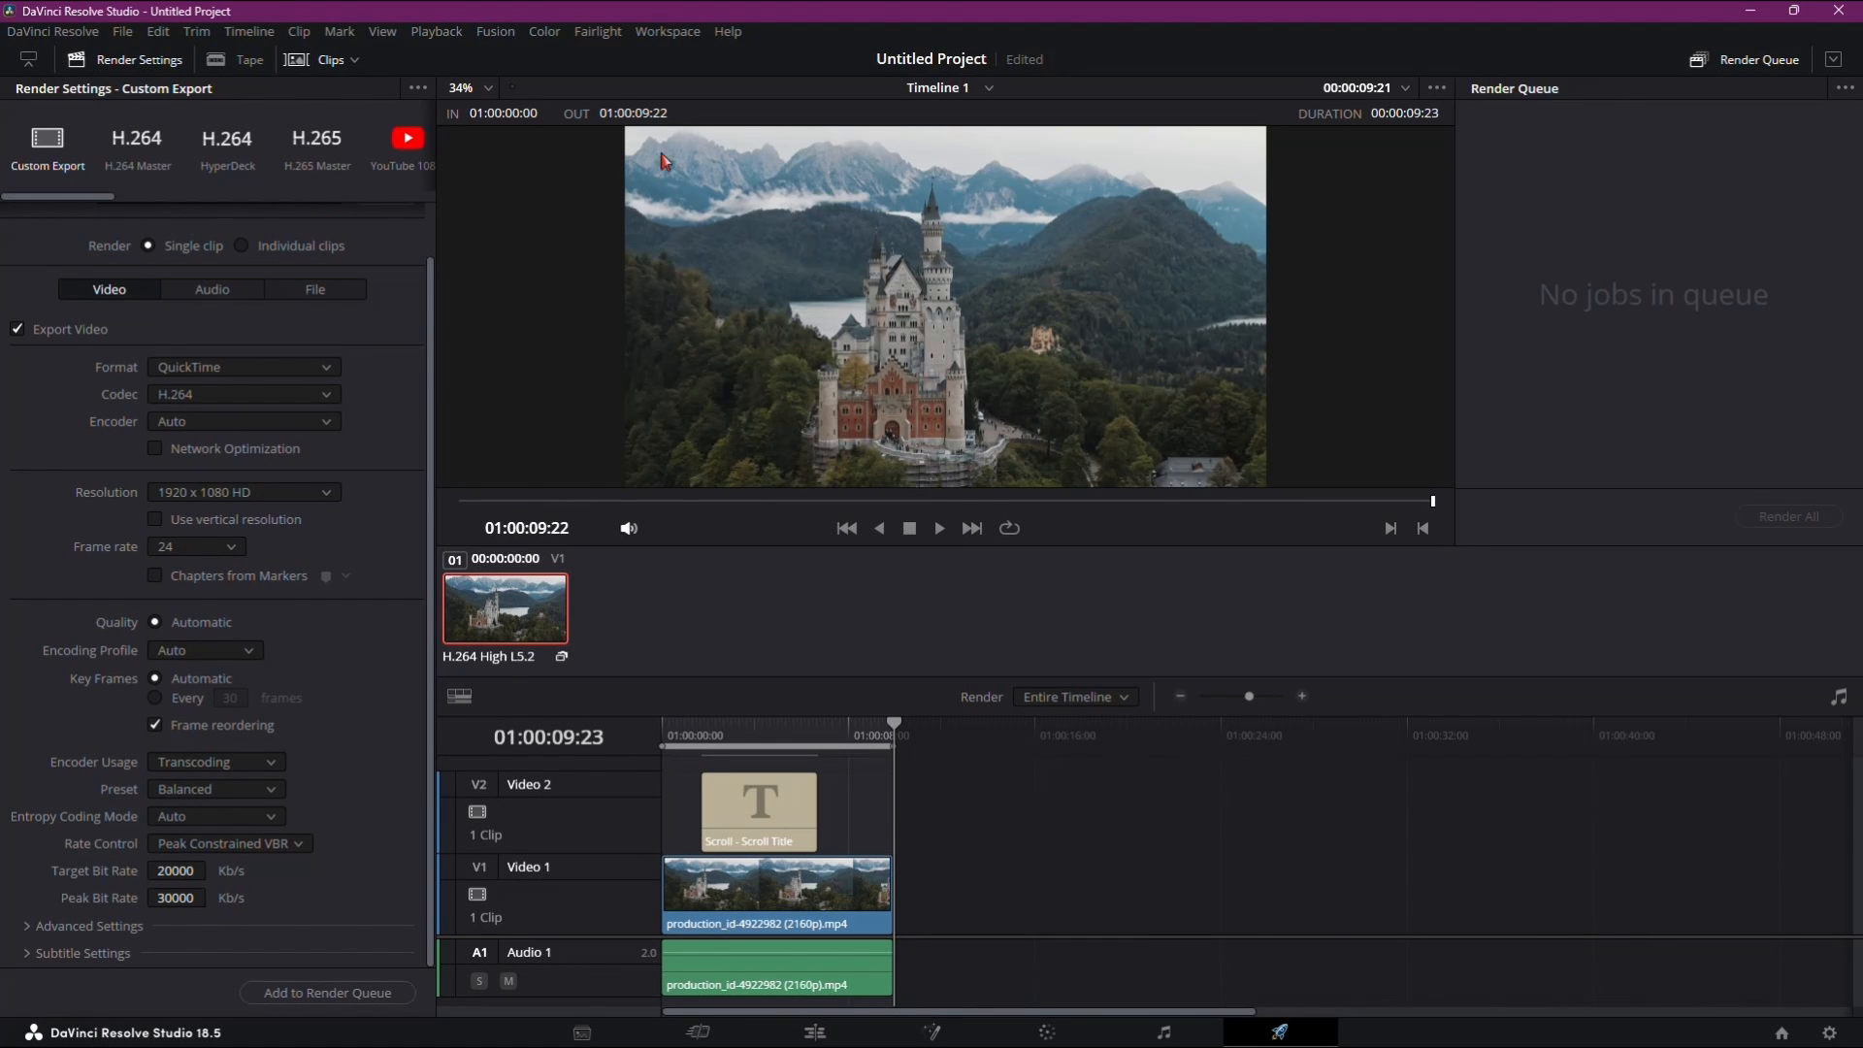
mouse_move(184, 236)
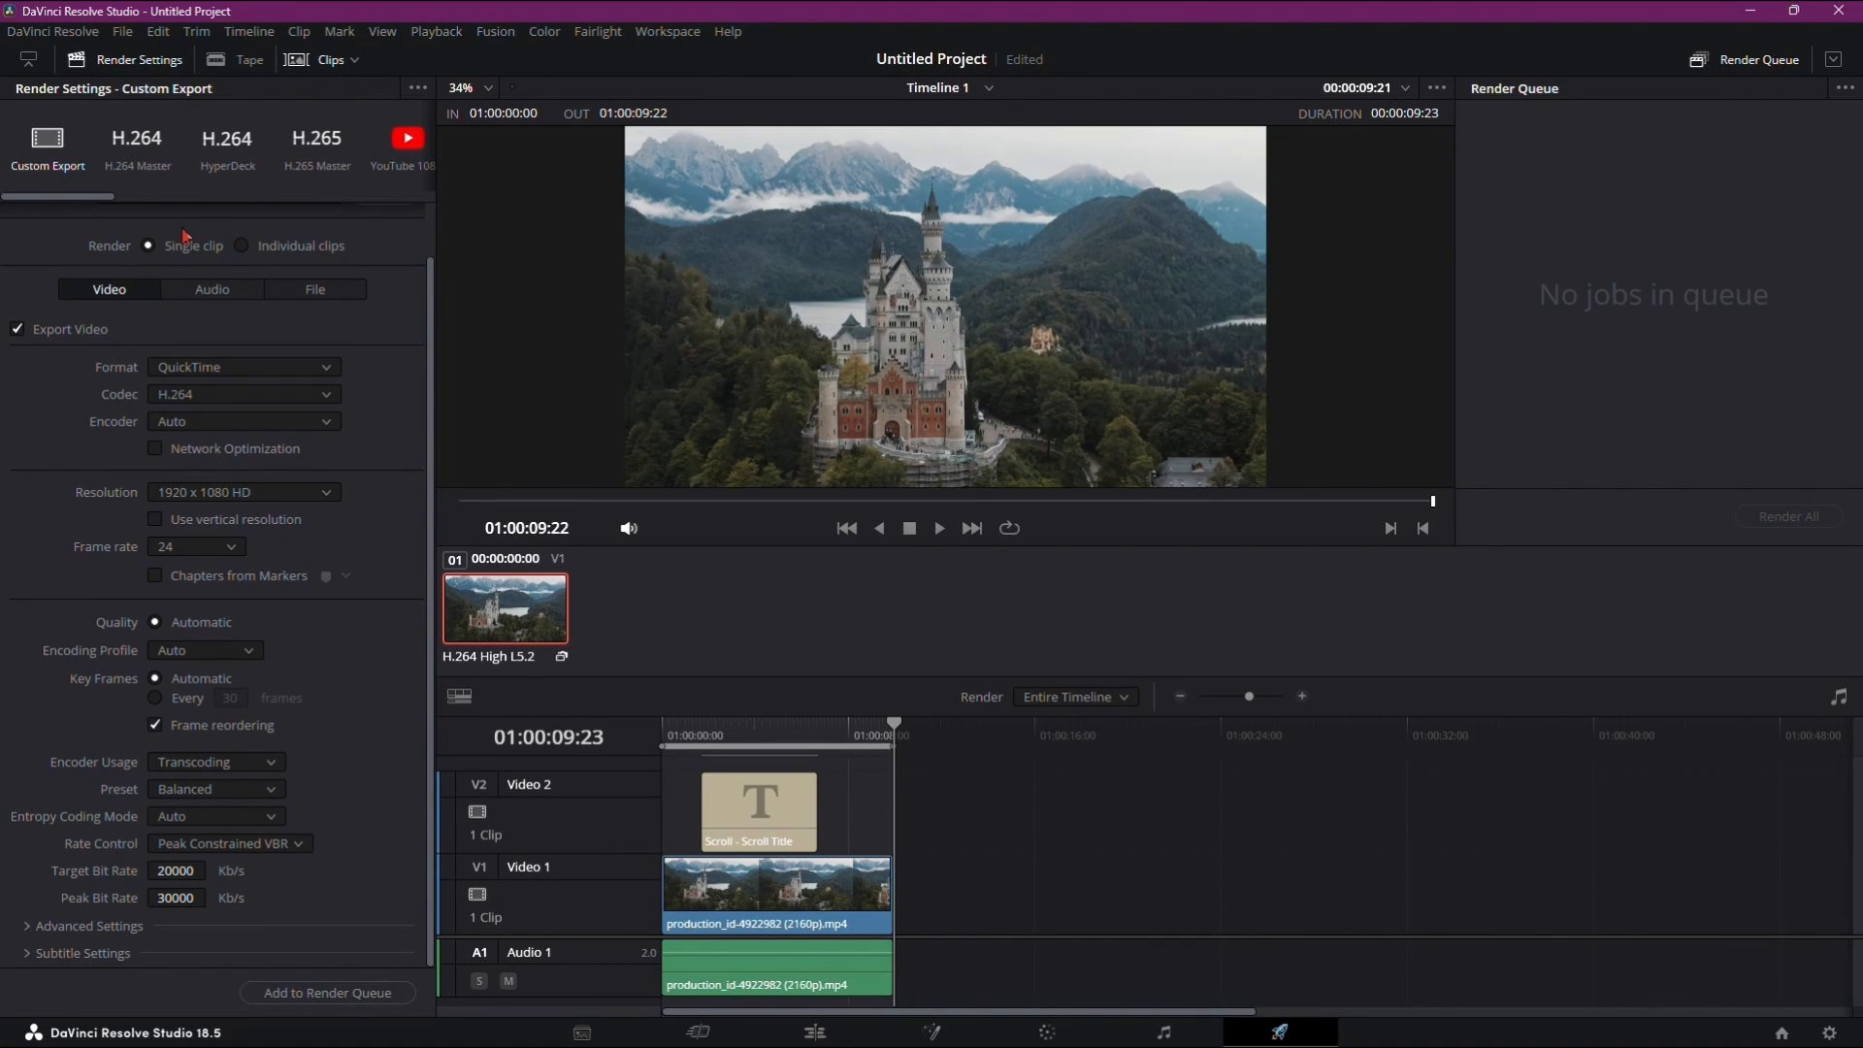